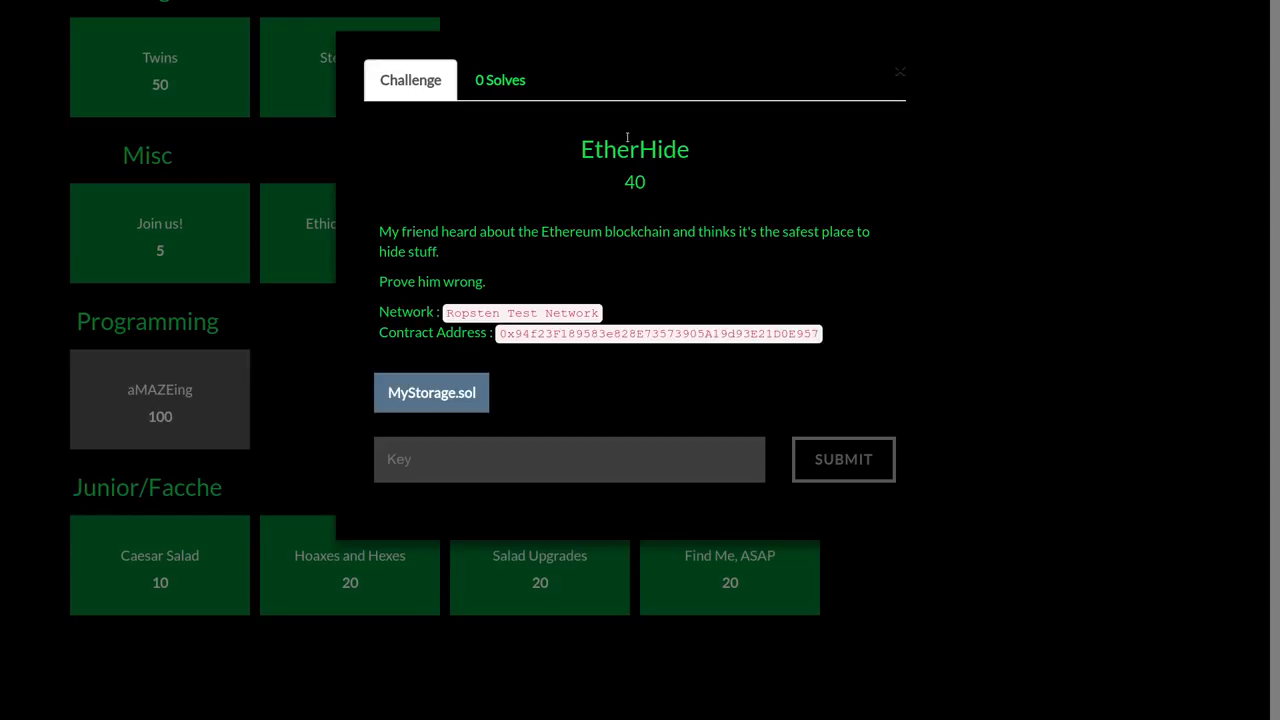
Review the EtherHide challenge and select its contract address for copying
double_click(634, 148)
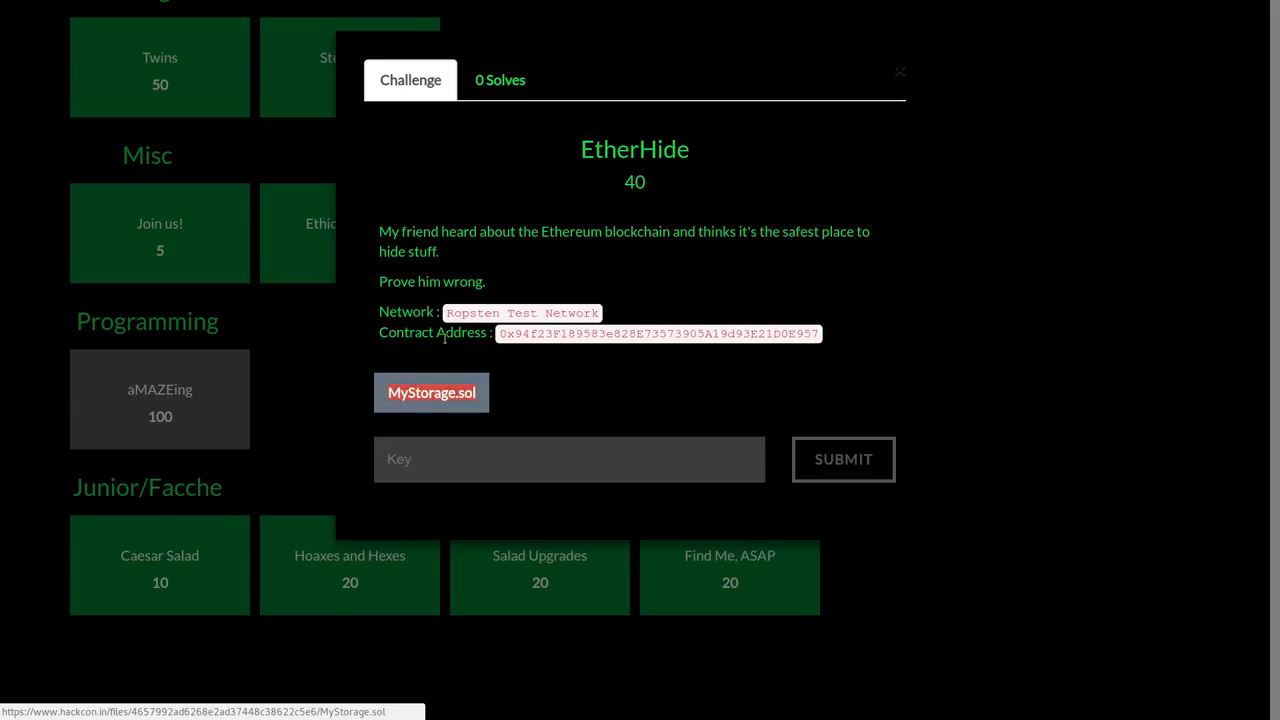
triple_click(660, 332)
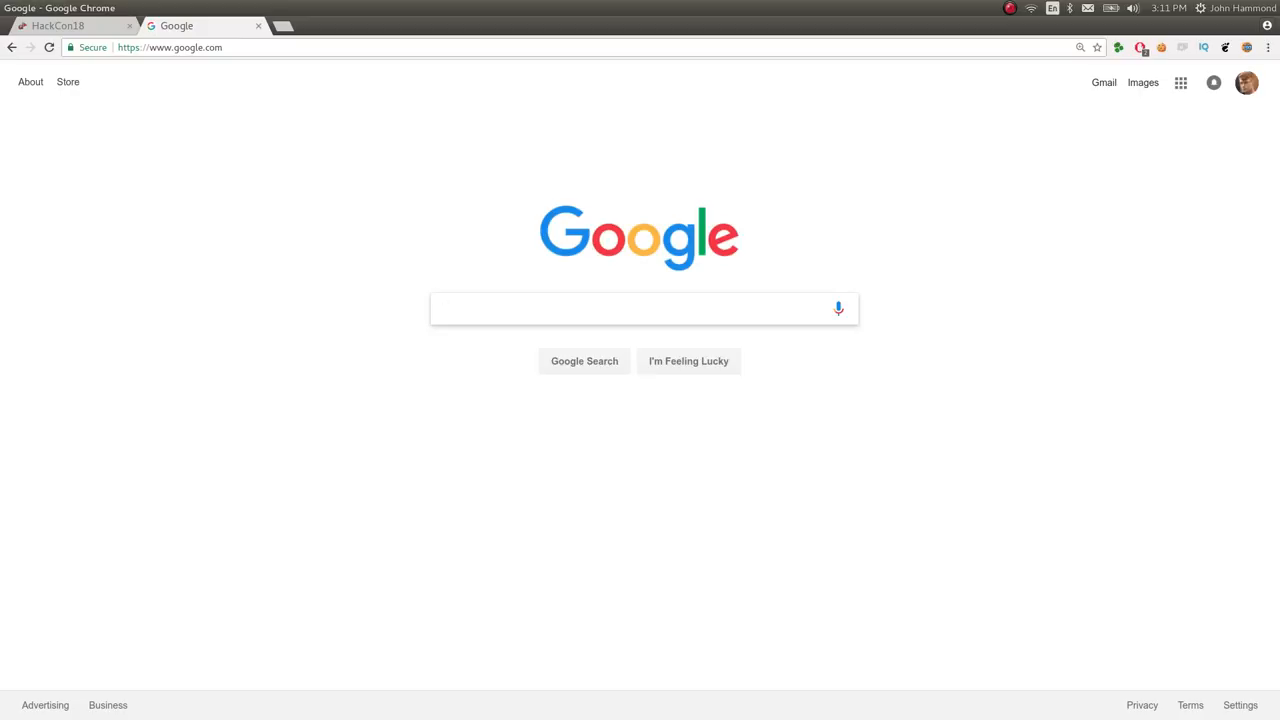
Search Google for 'ethereum wallet' and go to the MyEtherWallet.com result
left_click(640, 308)
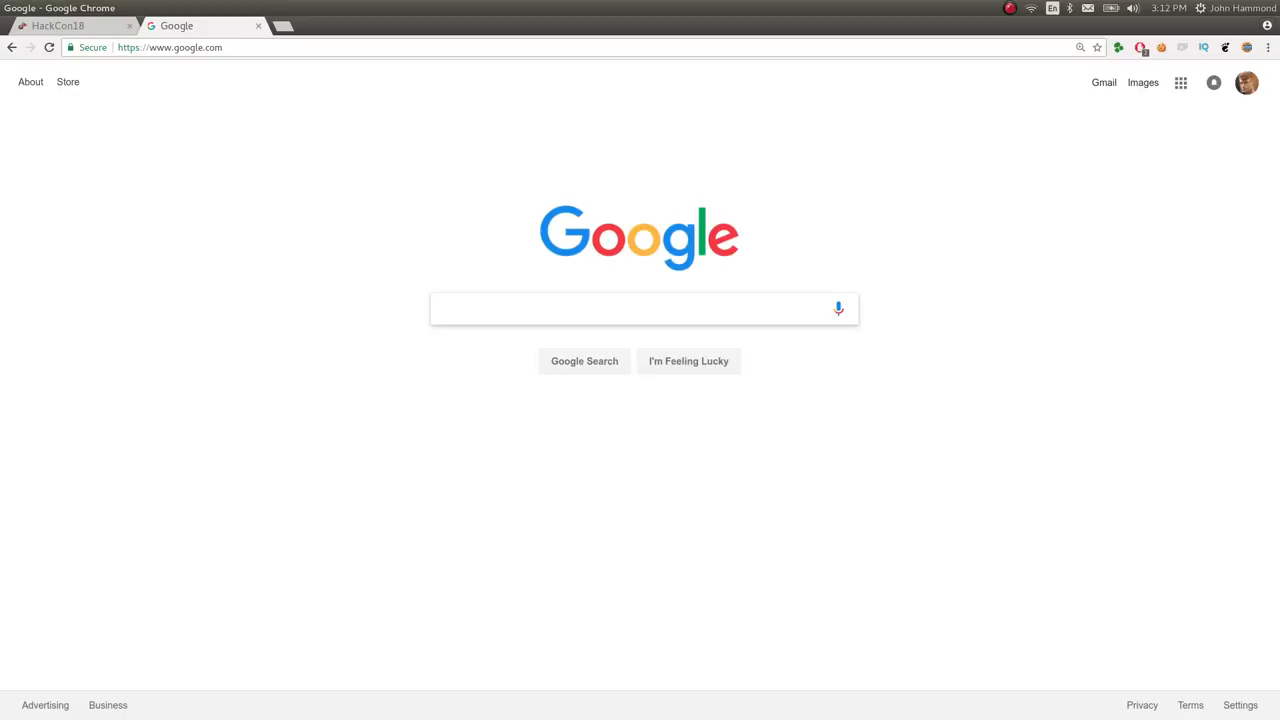
type("ethereum wallet")
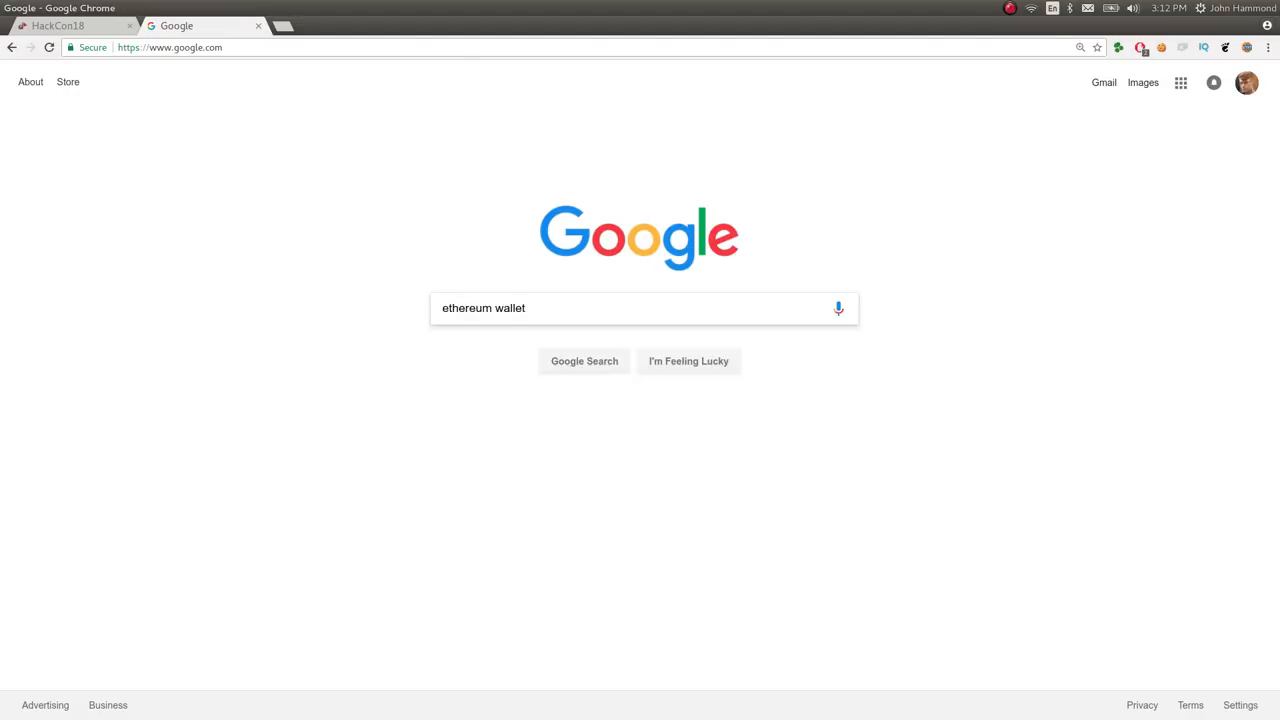
left_click(584, 360)
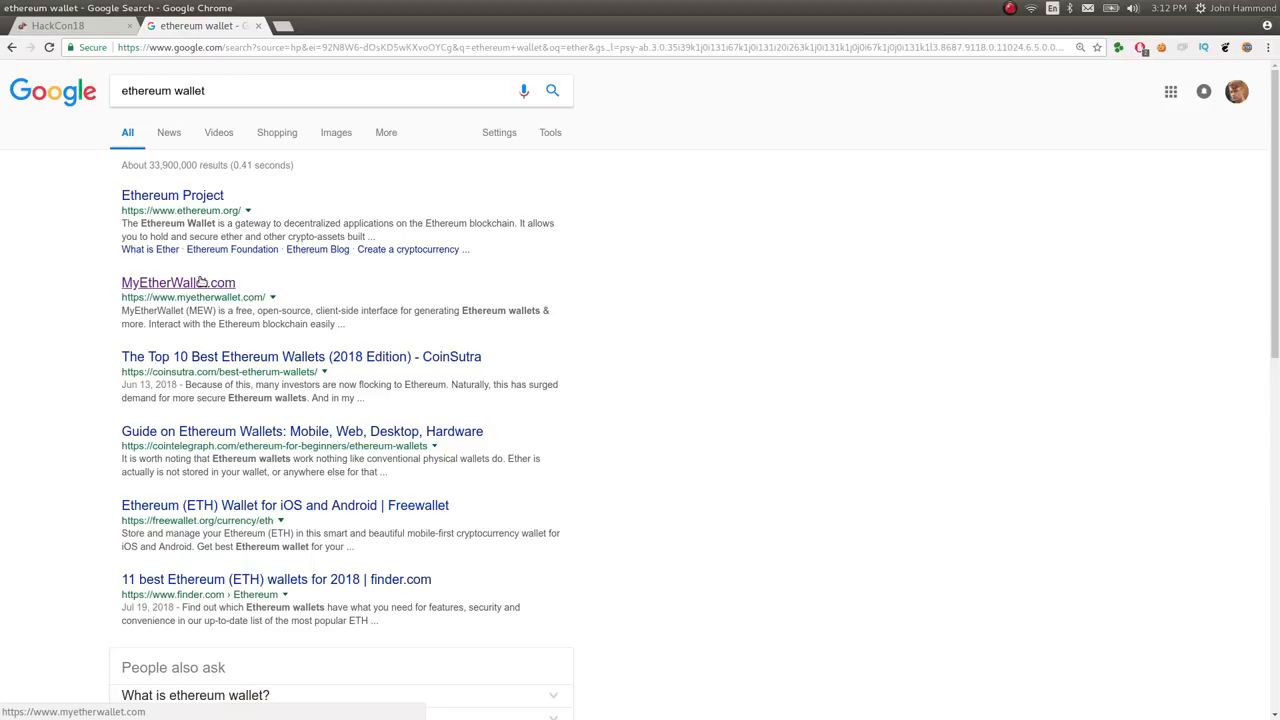
left_click(178, 282)
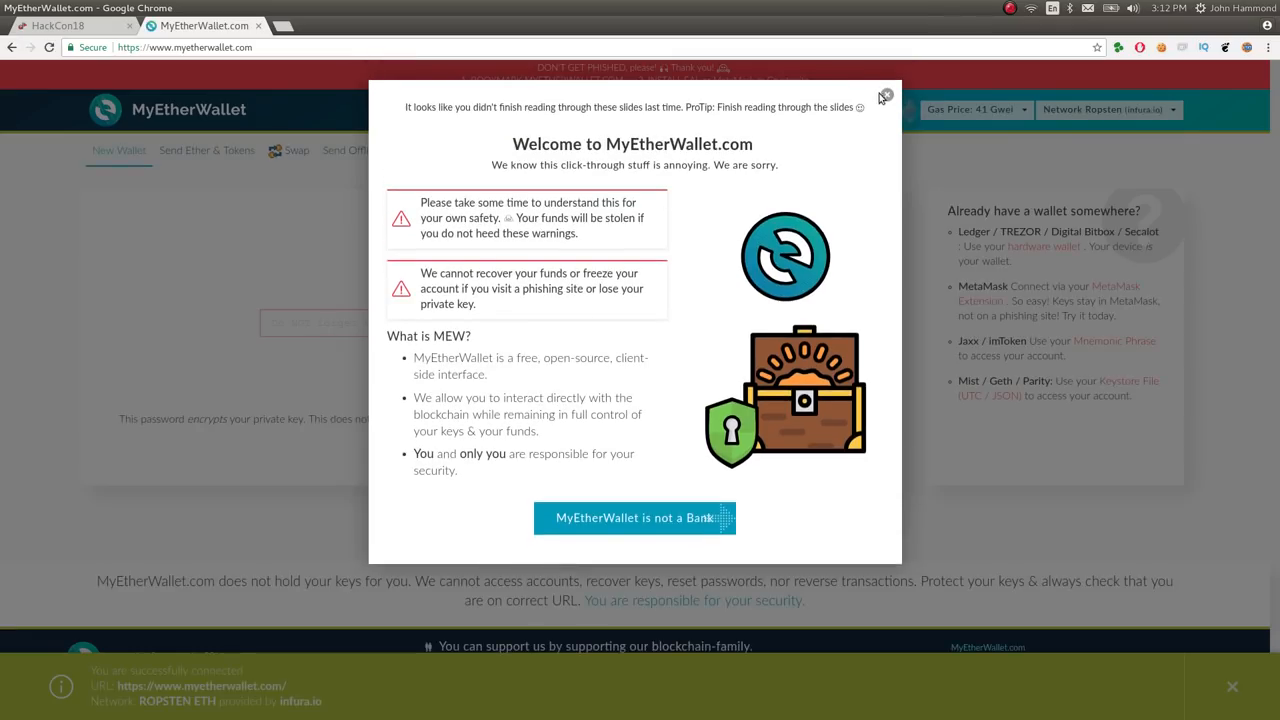
Dismiss the welcome notice, switch the network to Ropsten (infura.io), and go to View Wallet Info
left_click(880, 96)
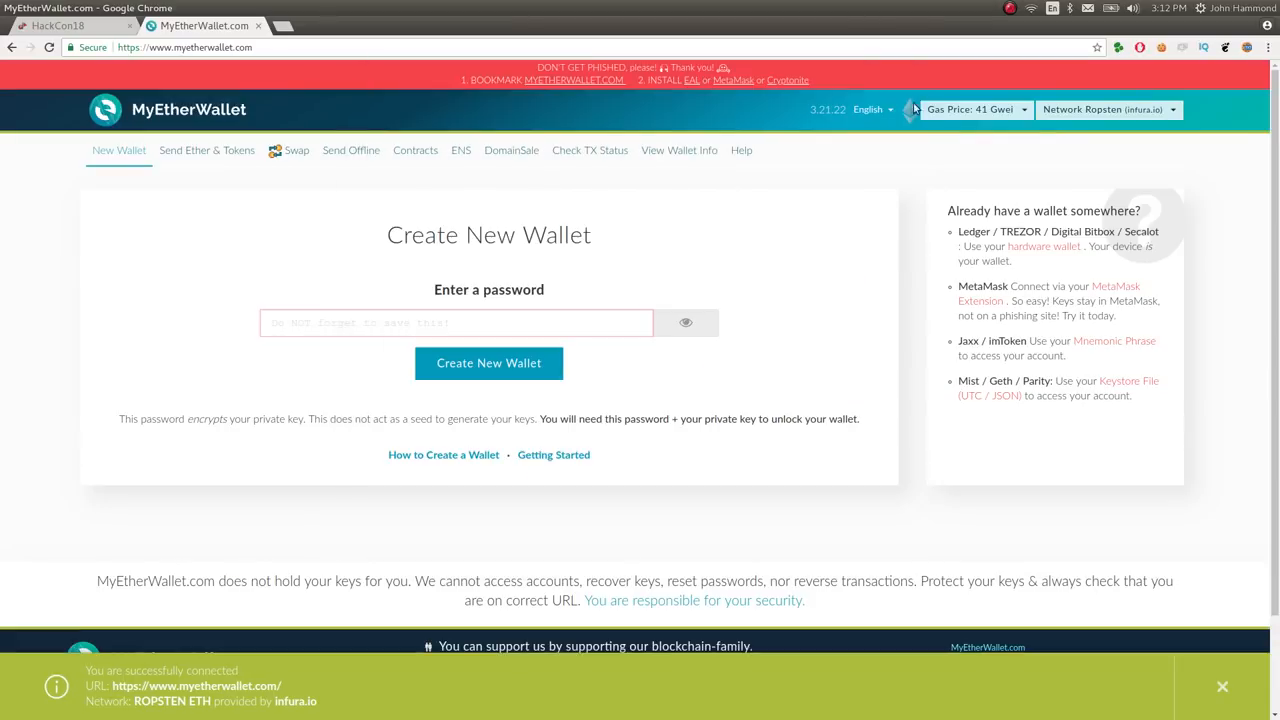
left_click(1112, 110)
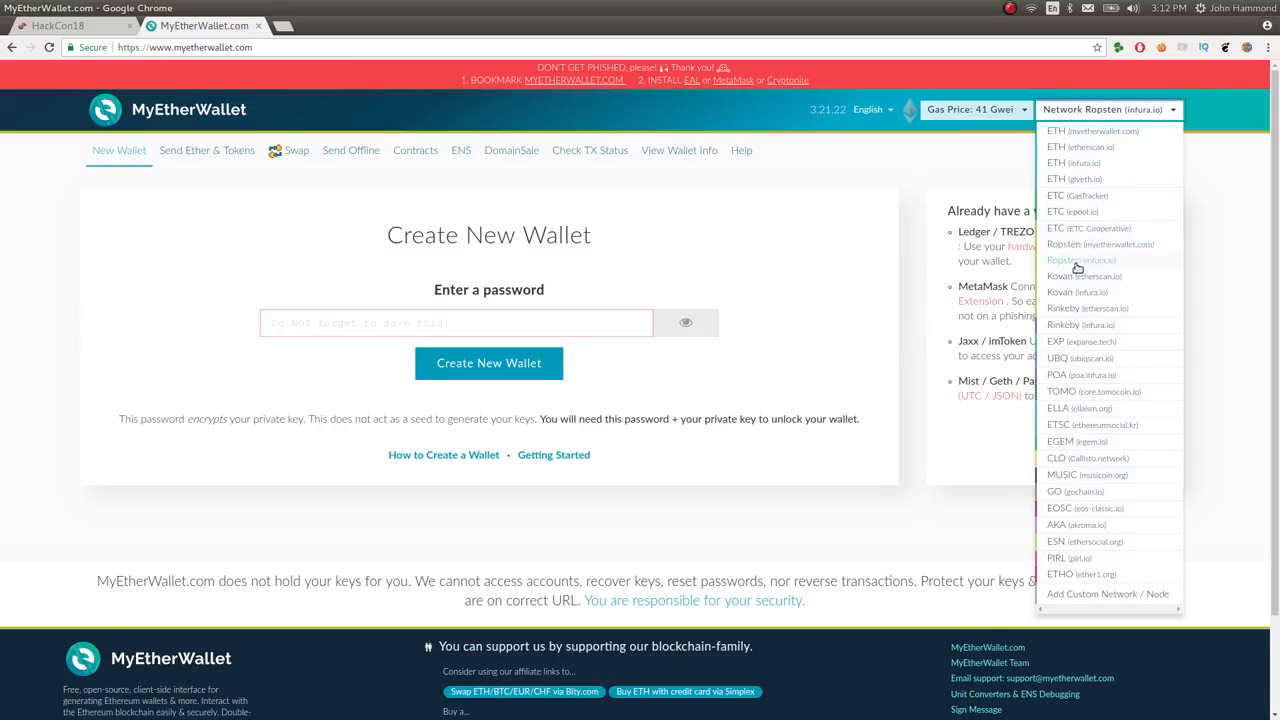
left_click(50, 24)
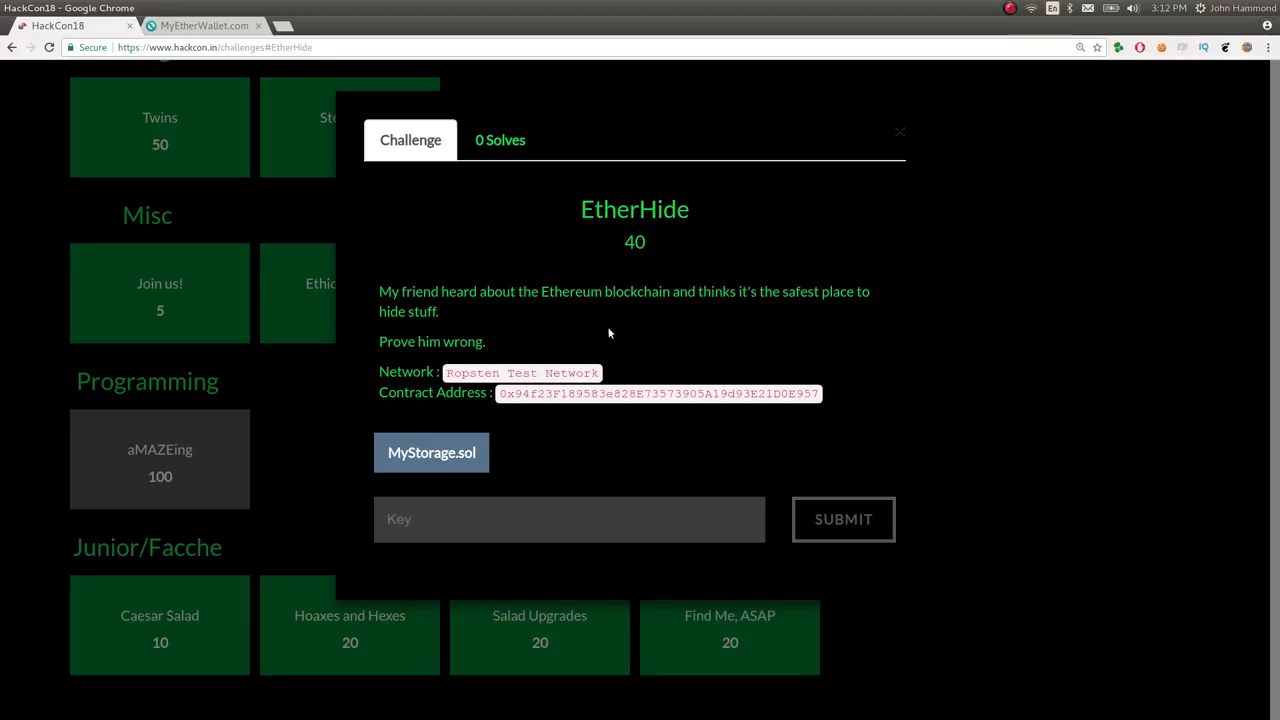
double_click(522, 374)
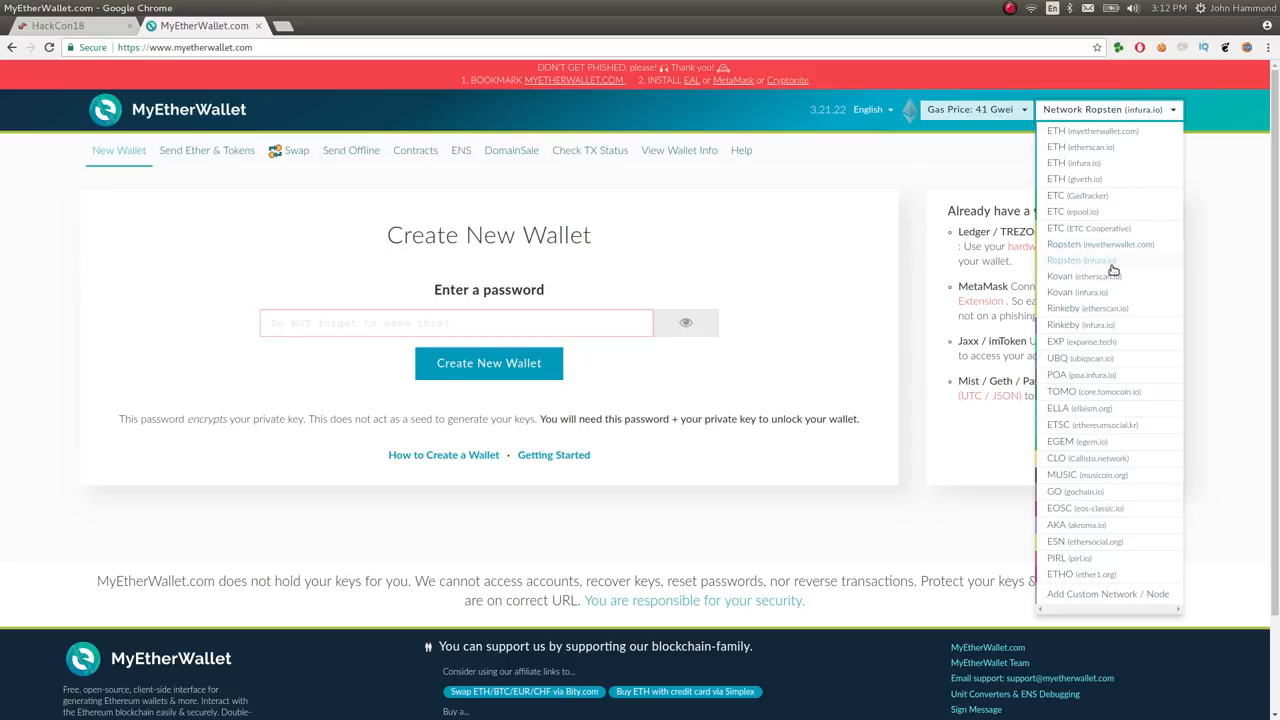
mouse_move(1080, 262)
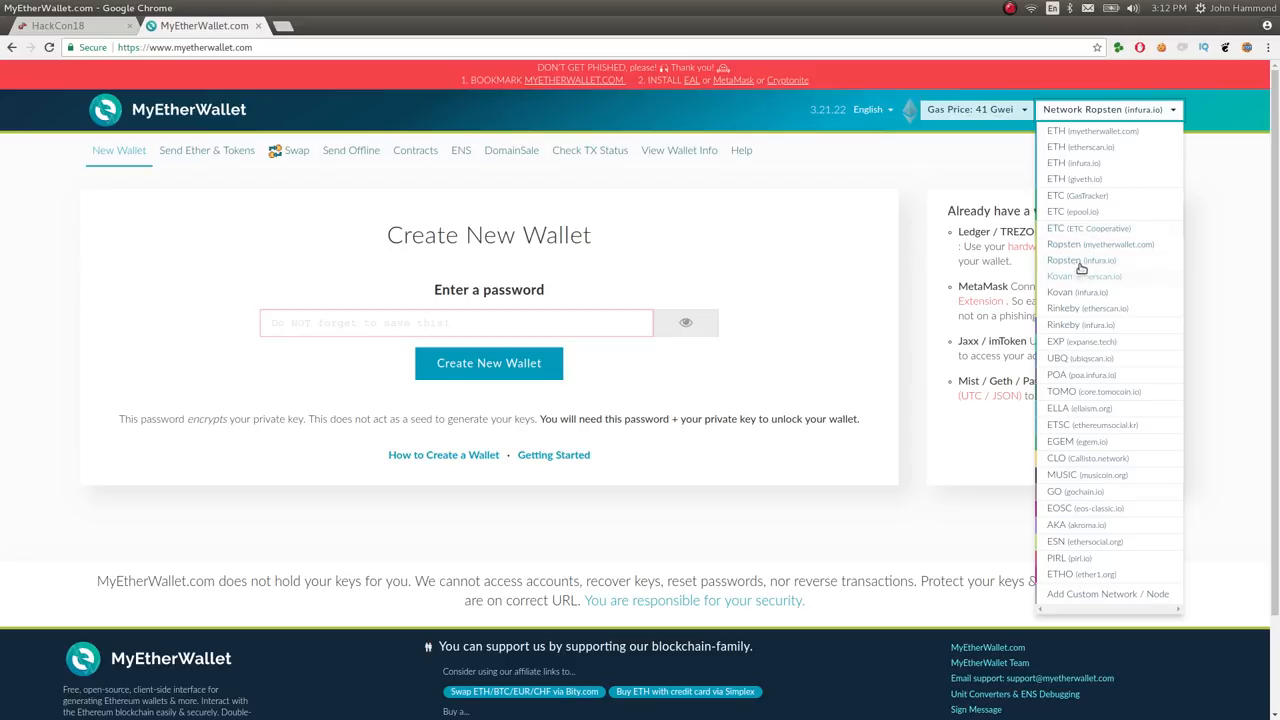
left_click(1084, 260)
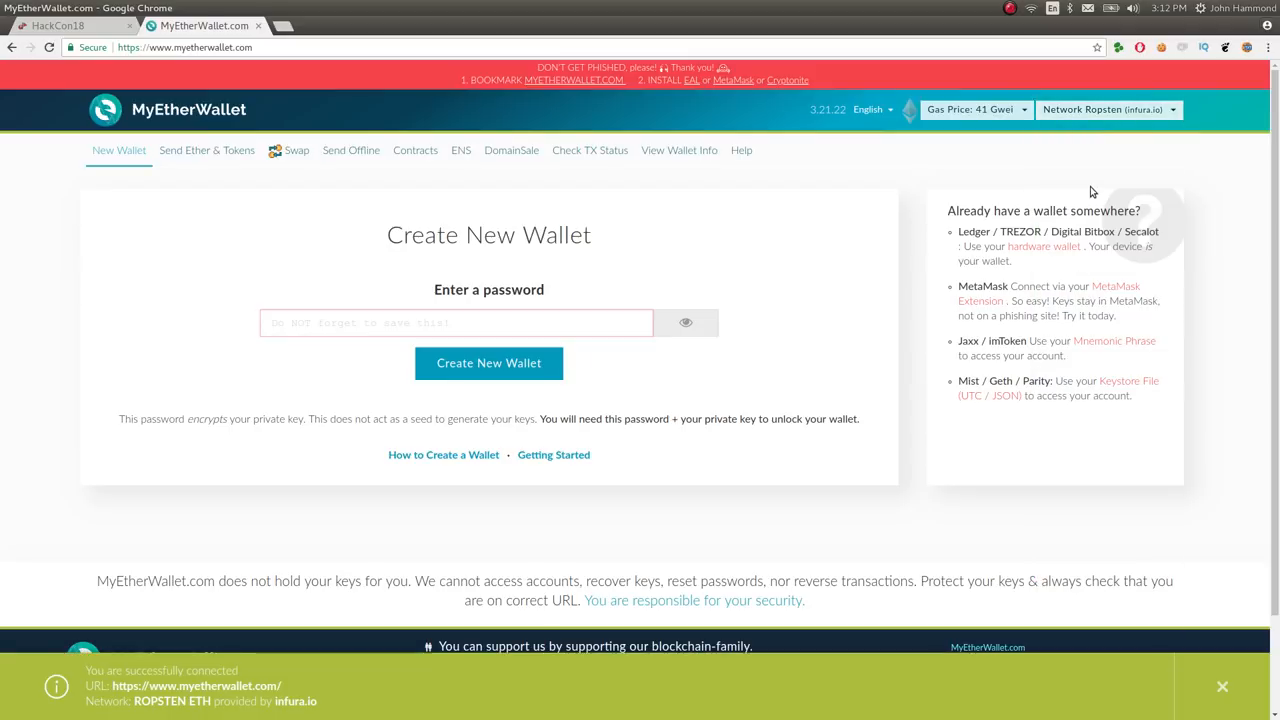
mouse_move(670, 206)
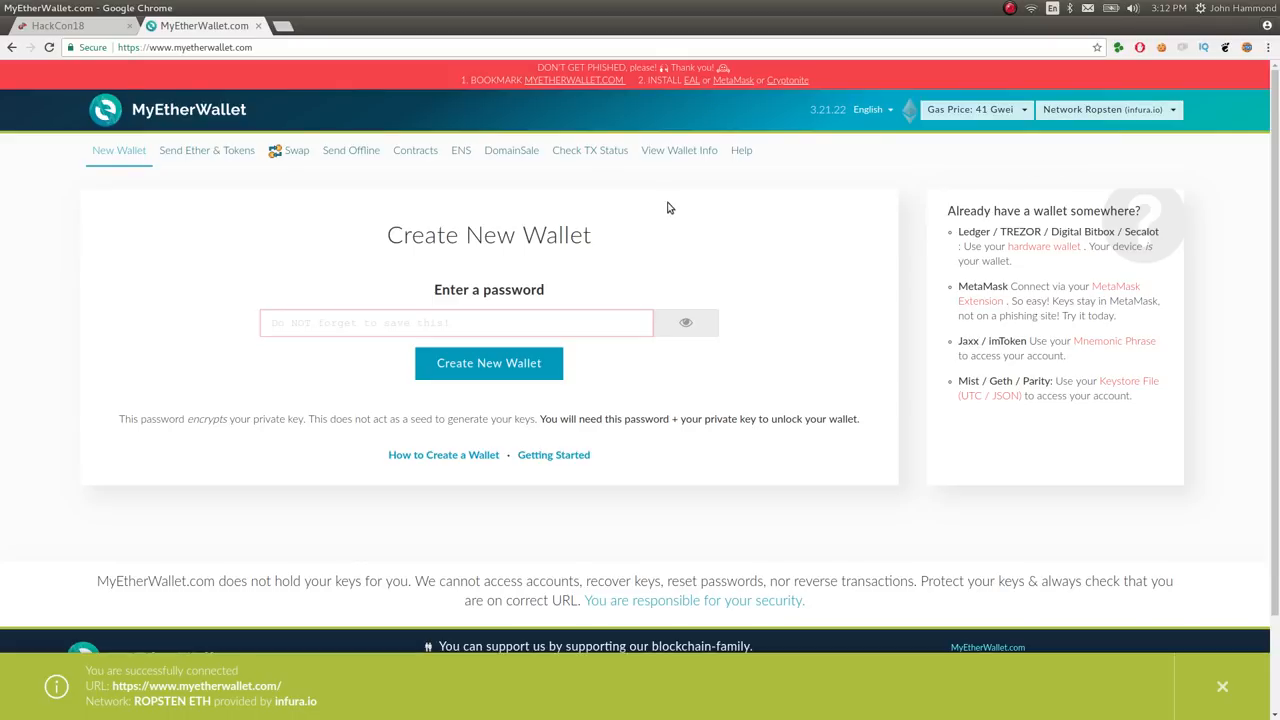
mouse_move(680, 150)
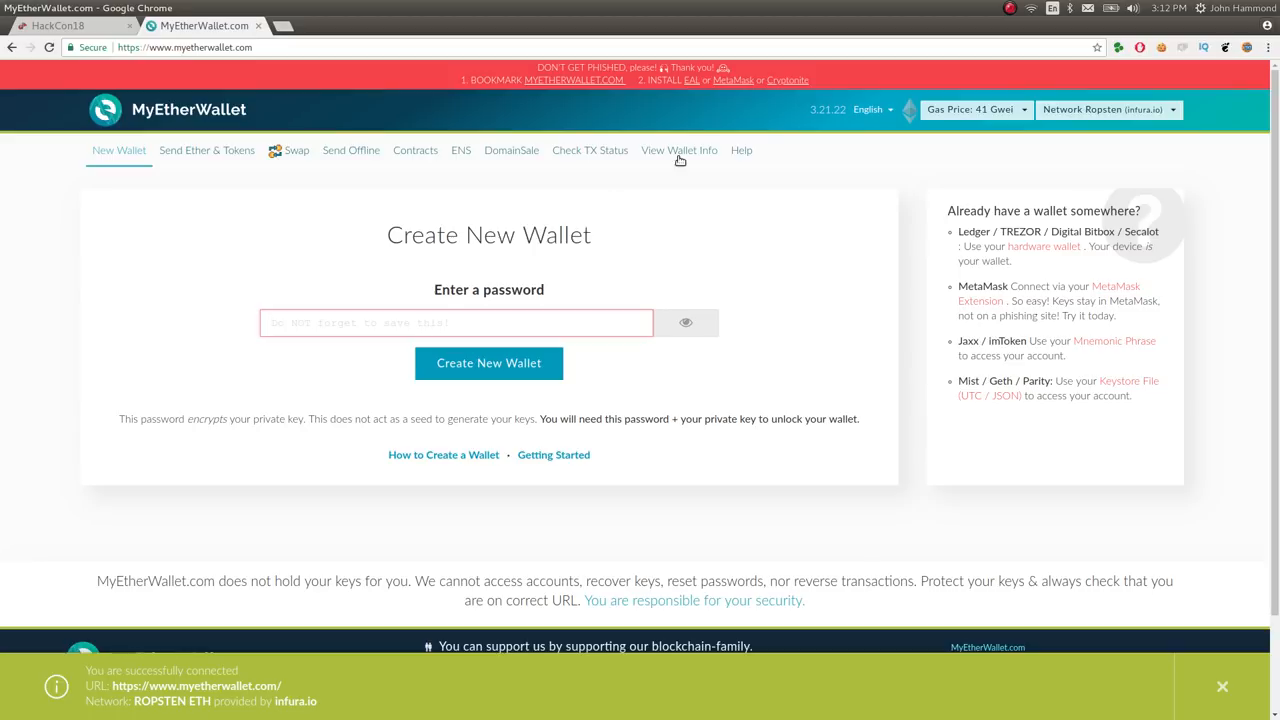
left_click(678, 150)
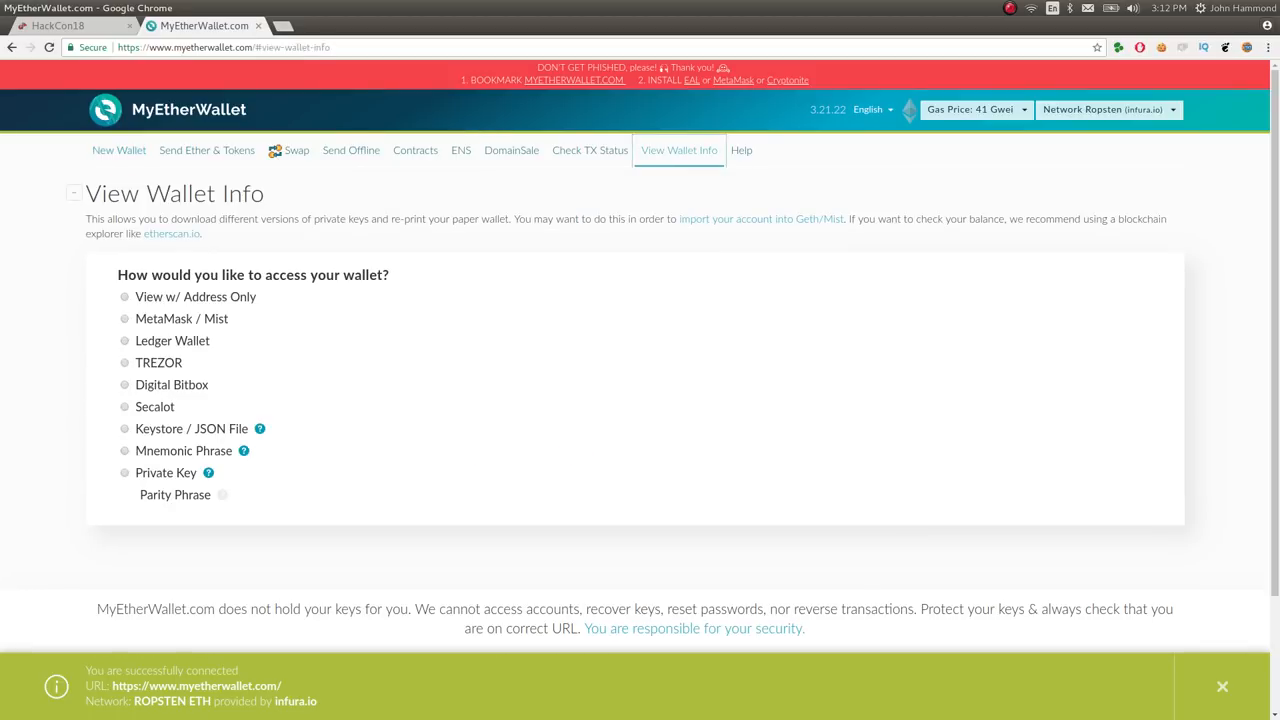
View the challenge contract as an address-only wallet, showing its 0 Ropsten ETH balance
left_click(1222, 686)
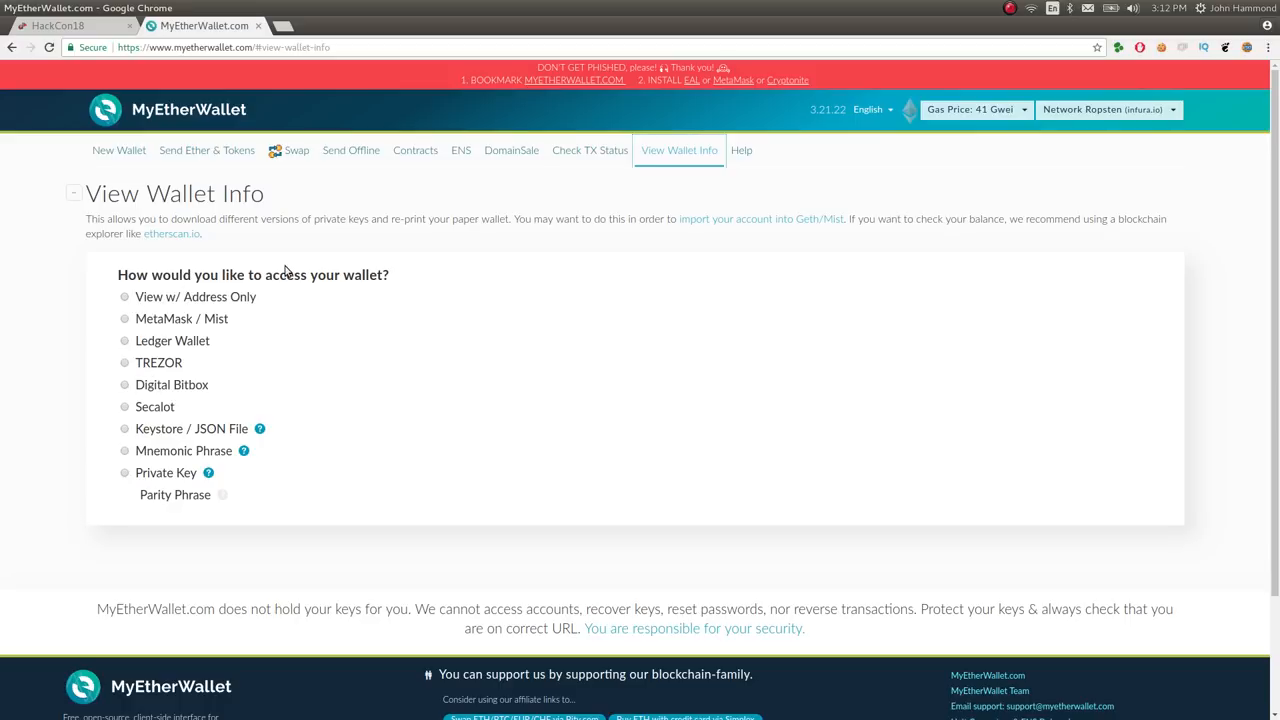
left_click(124, 296)
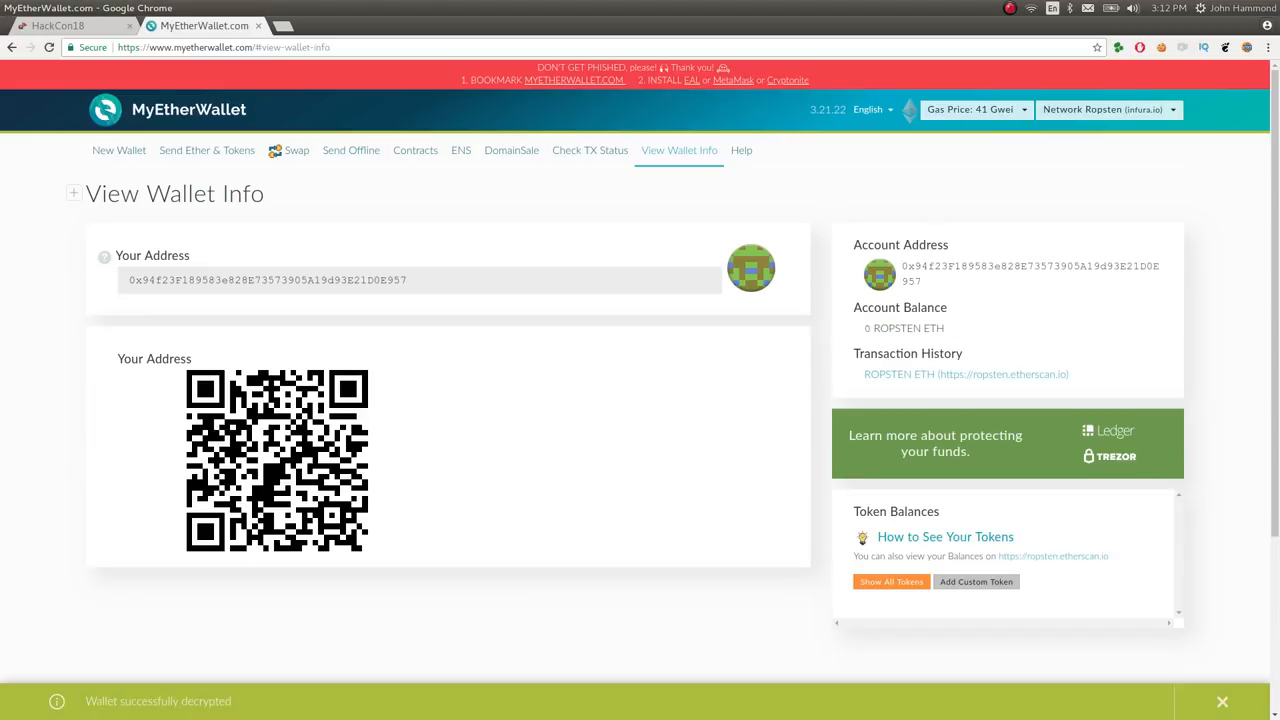
mouse_move(772, 312)
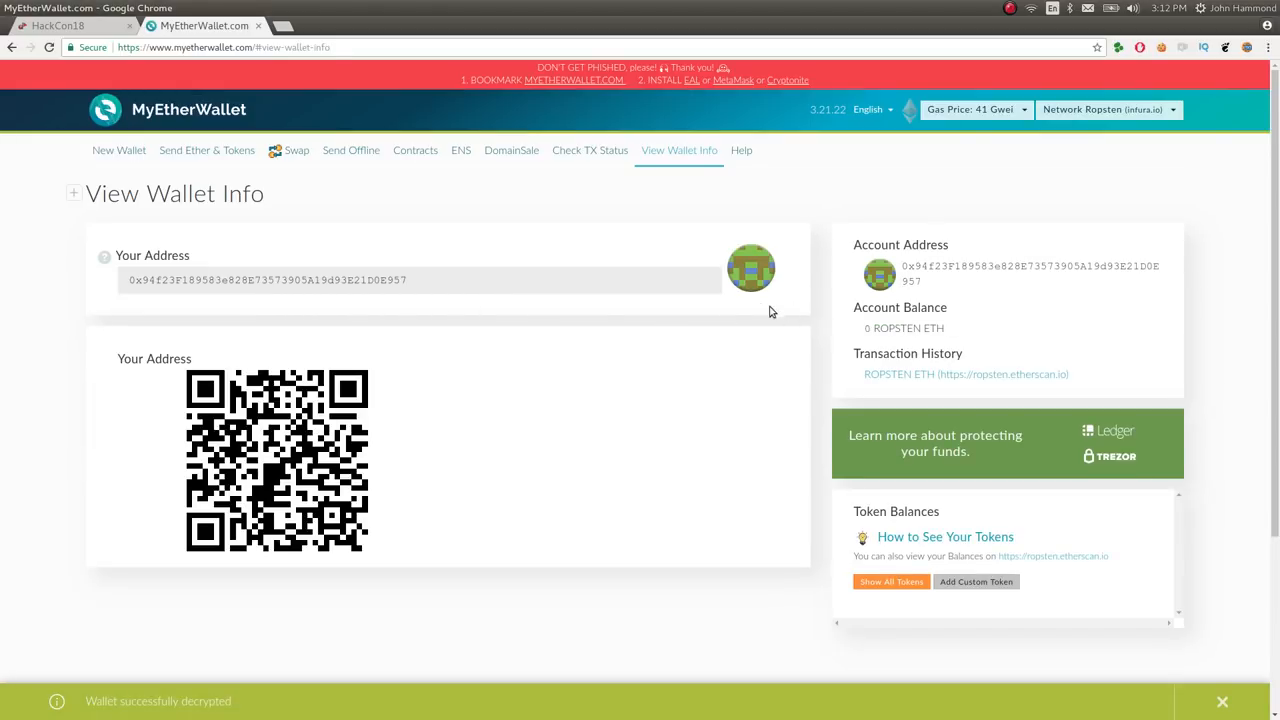
mouse_move(416, 564)
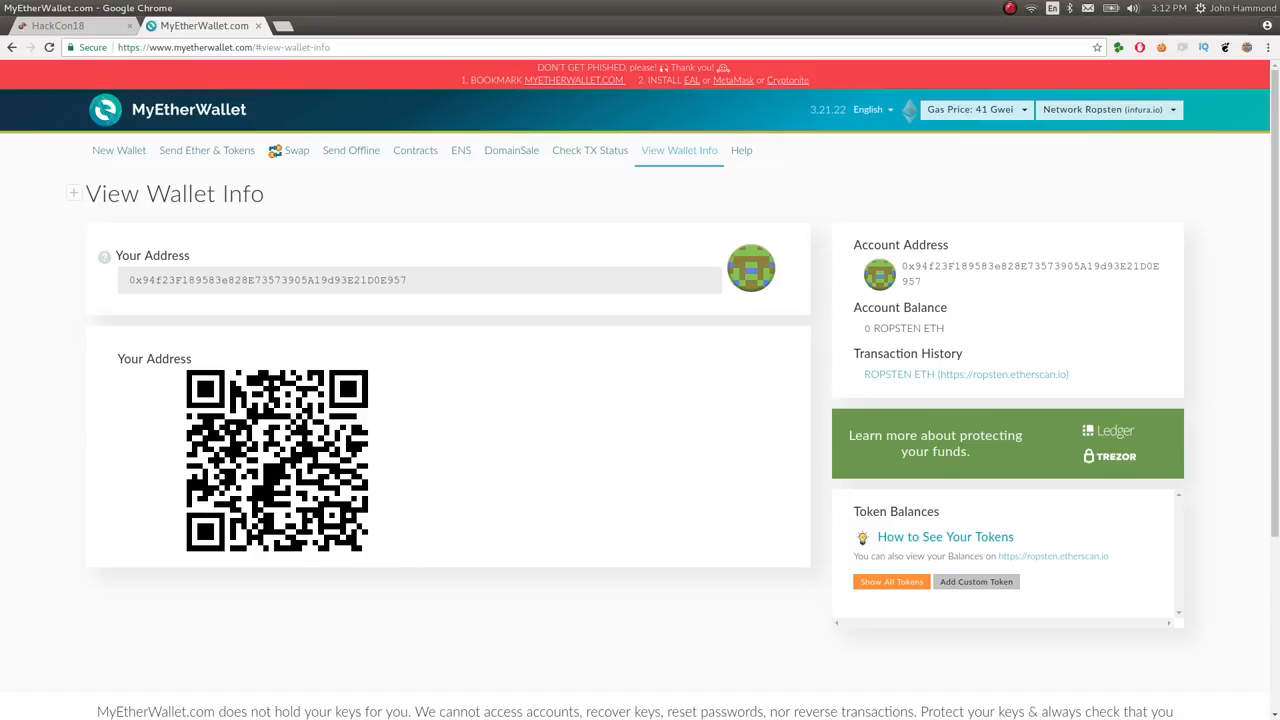
mouse_move(256, 318)
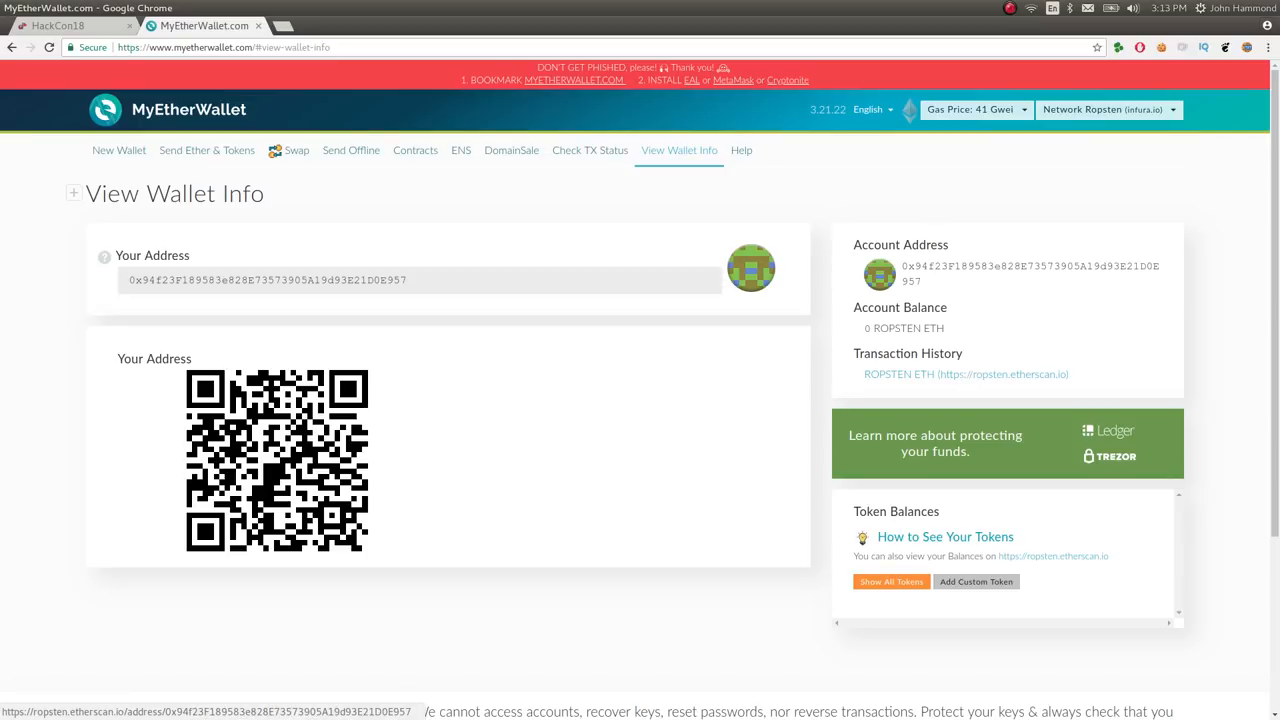
mouse_move(864, 376)
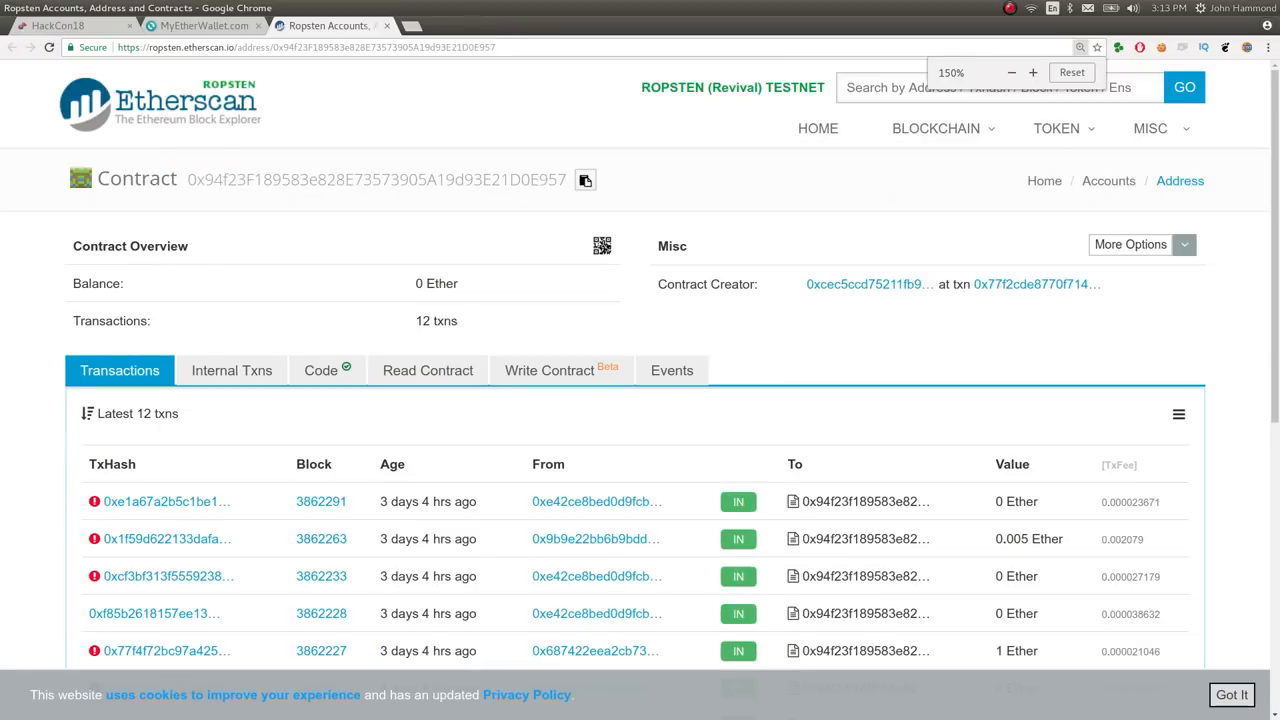
Locate the 1.337 Ether transaction in the contract's list and view its Etherscan details
scroll("down", 3)
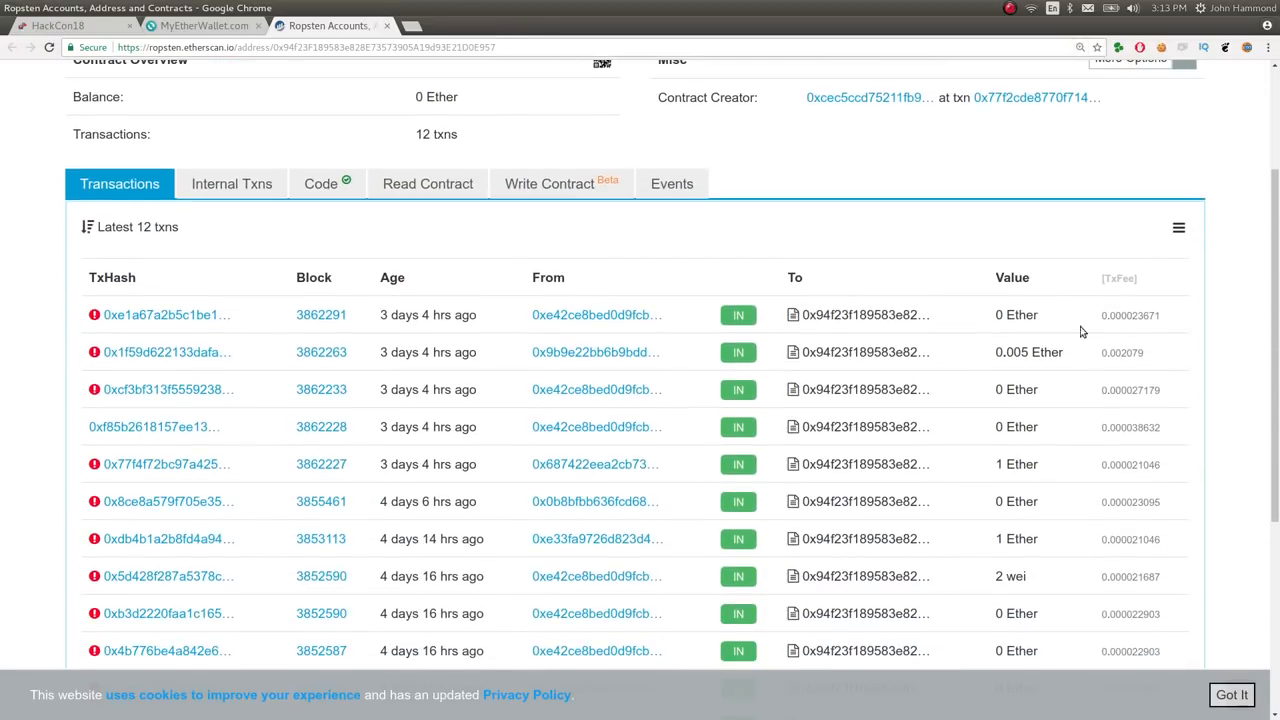
mouse_move(616, 376)
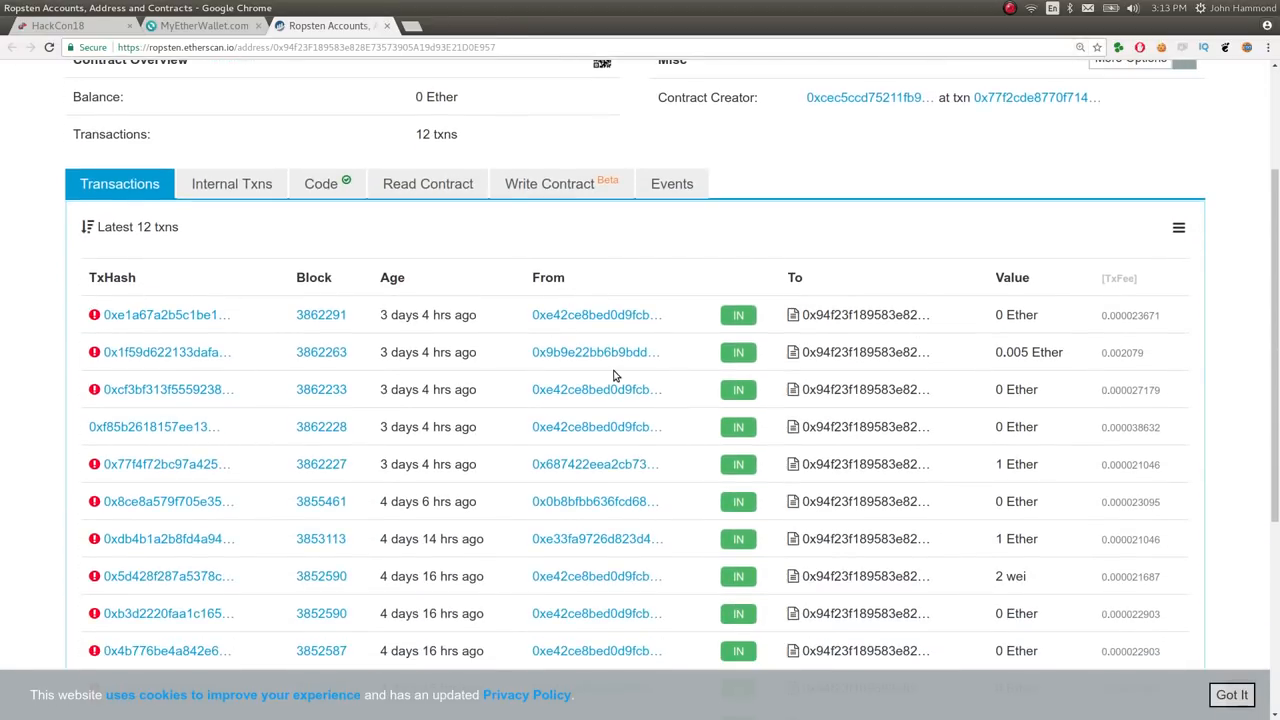
scroll("down", 3)
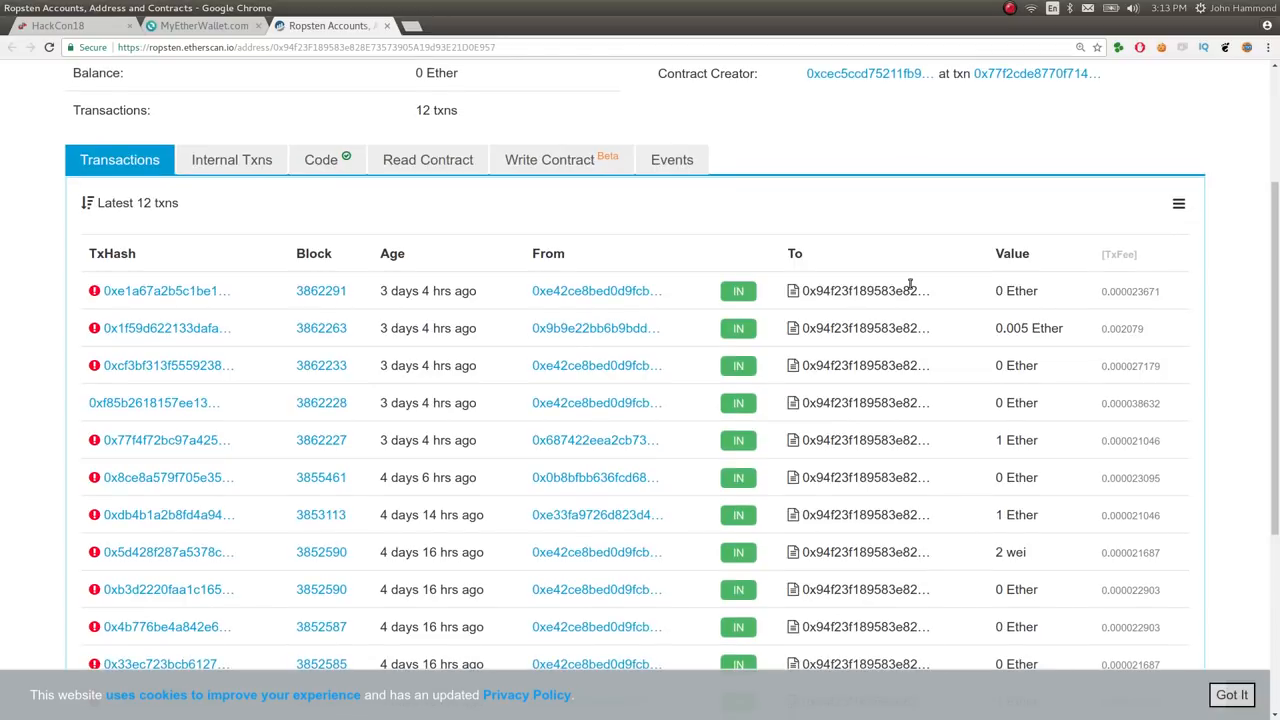
mouse_move(1060, 338)
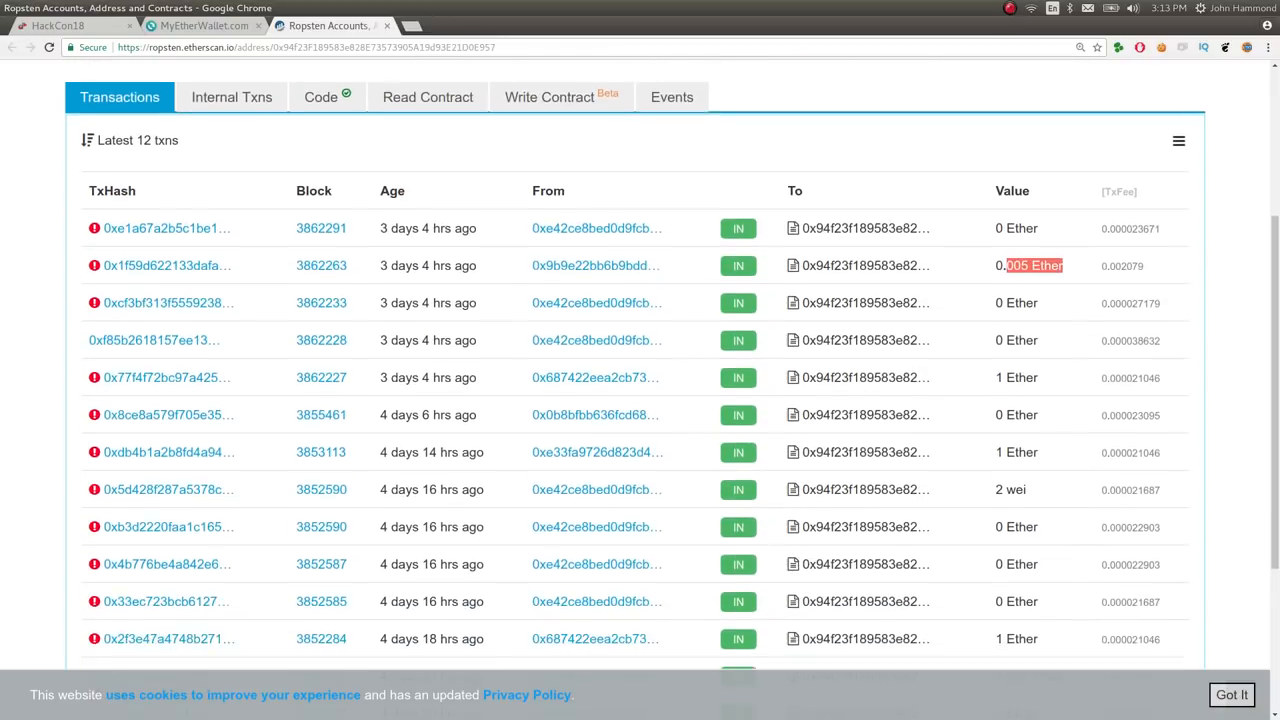
scroll("down", 3)
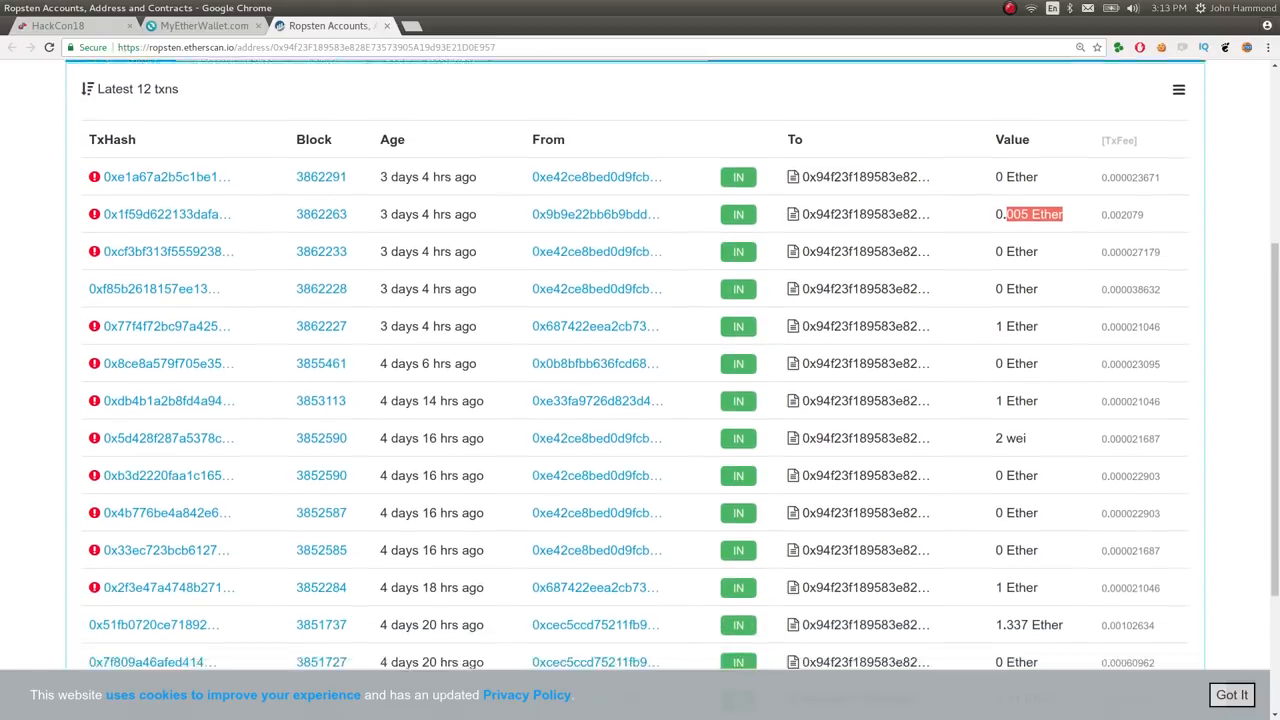
scroll("down", 3)
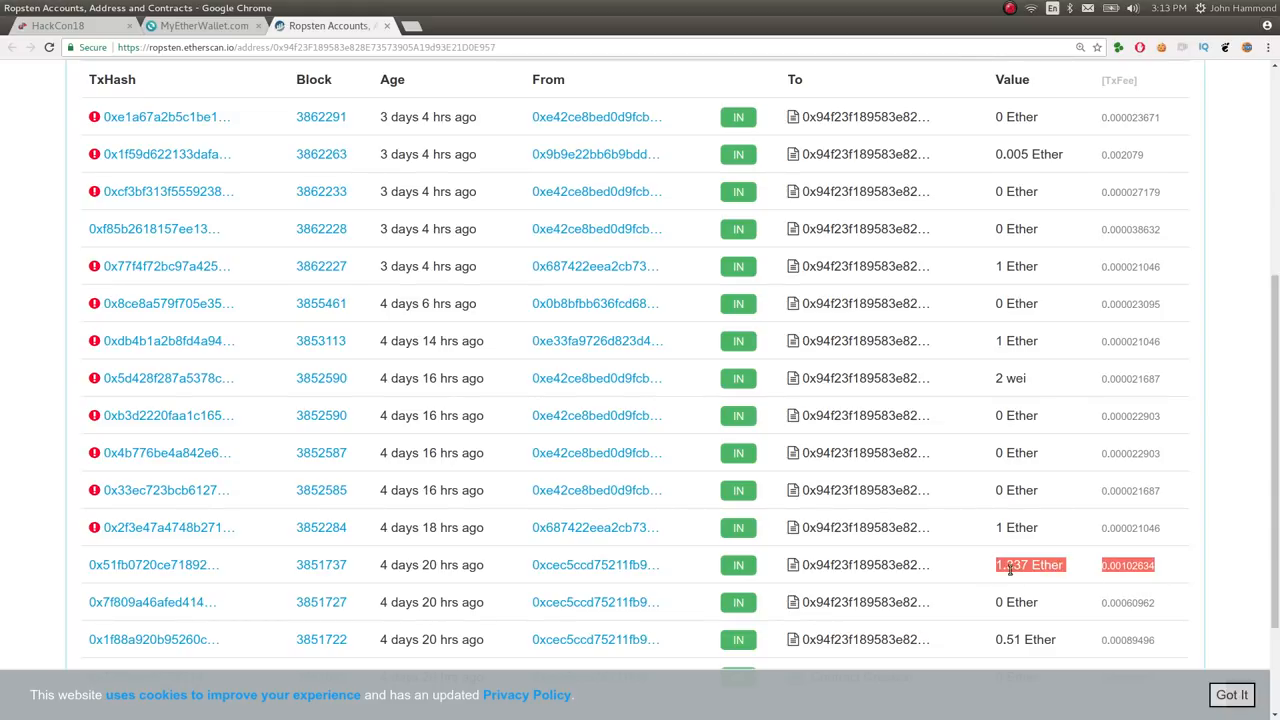
left_click(150, 560)
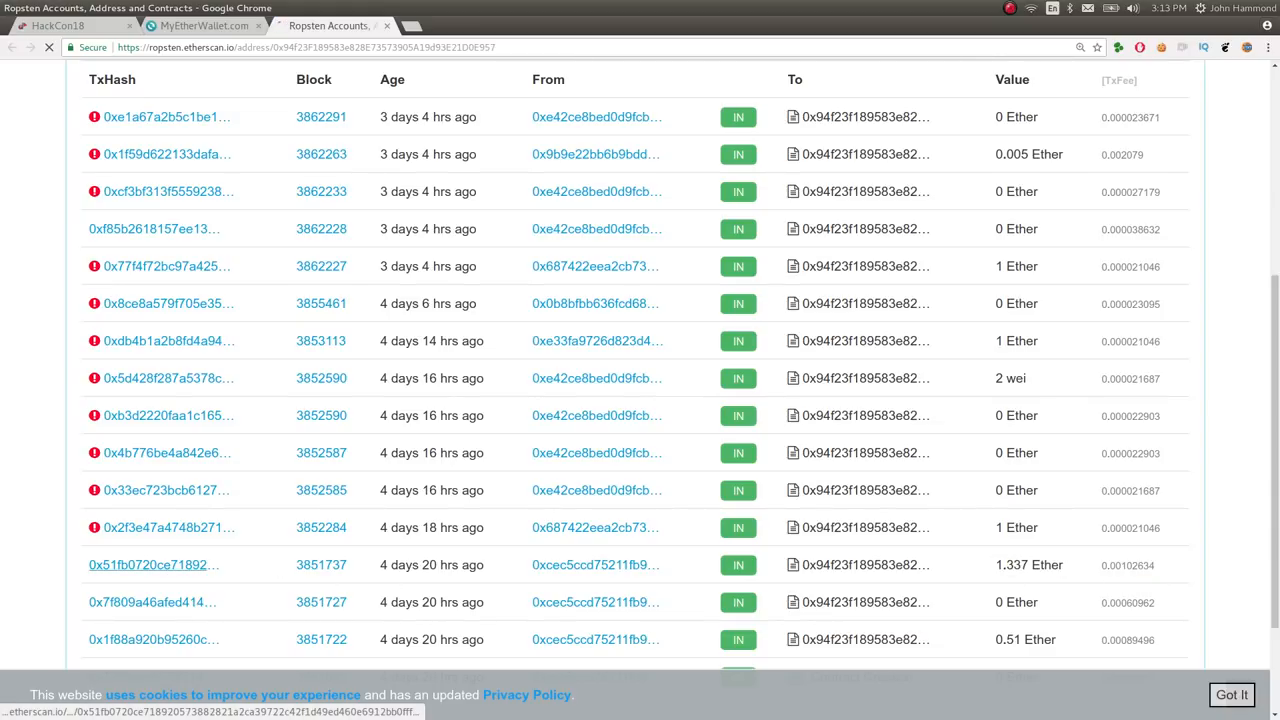
left_click(156, 558)
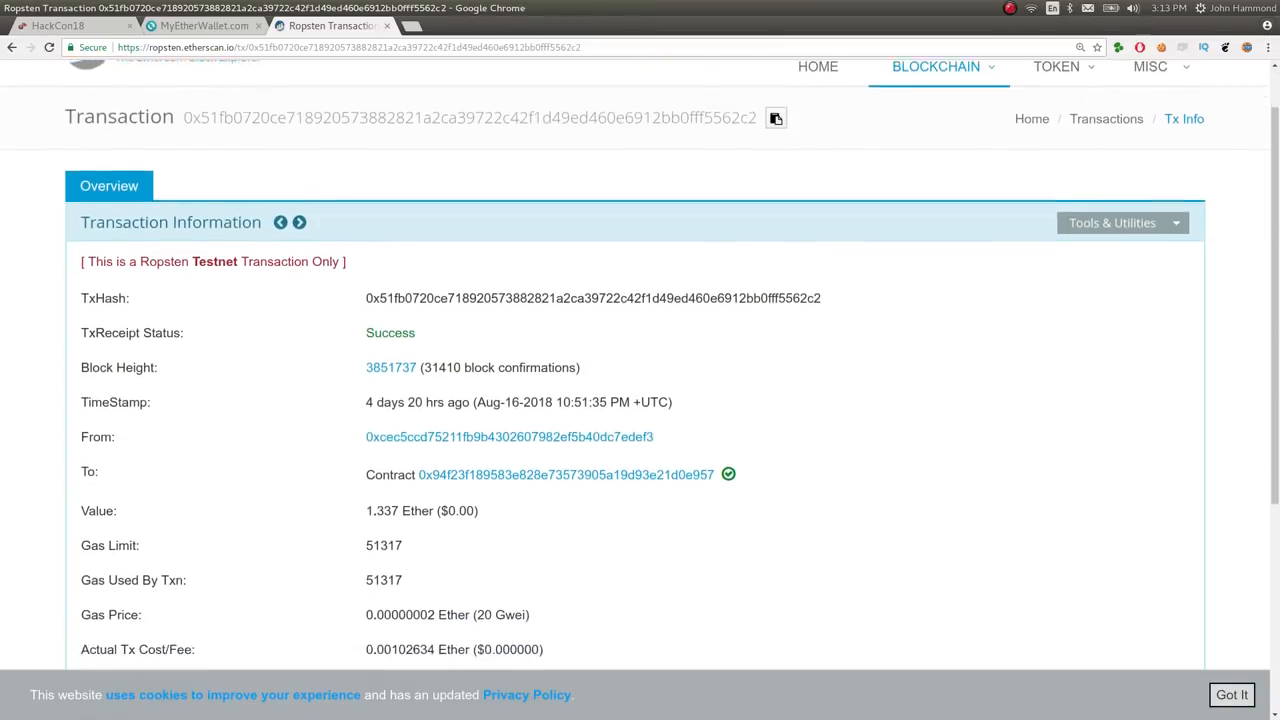
Select the hex value of the third check_data parameter in the transaction's Input Data
scroll("down", 3)
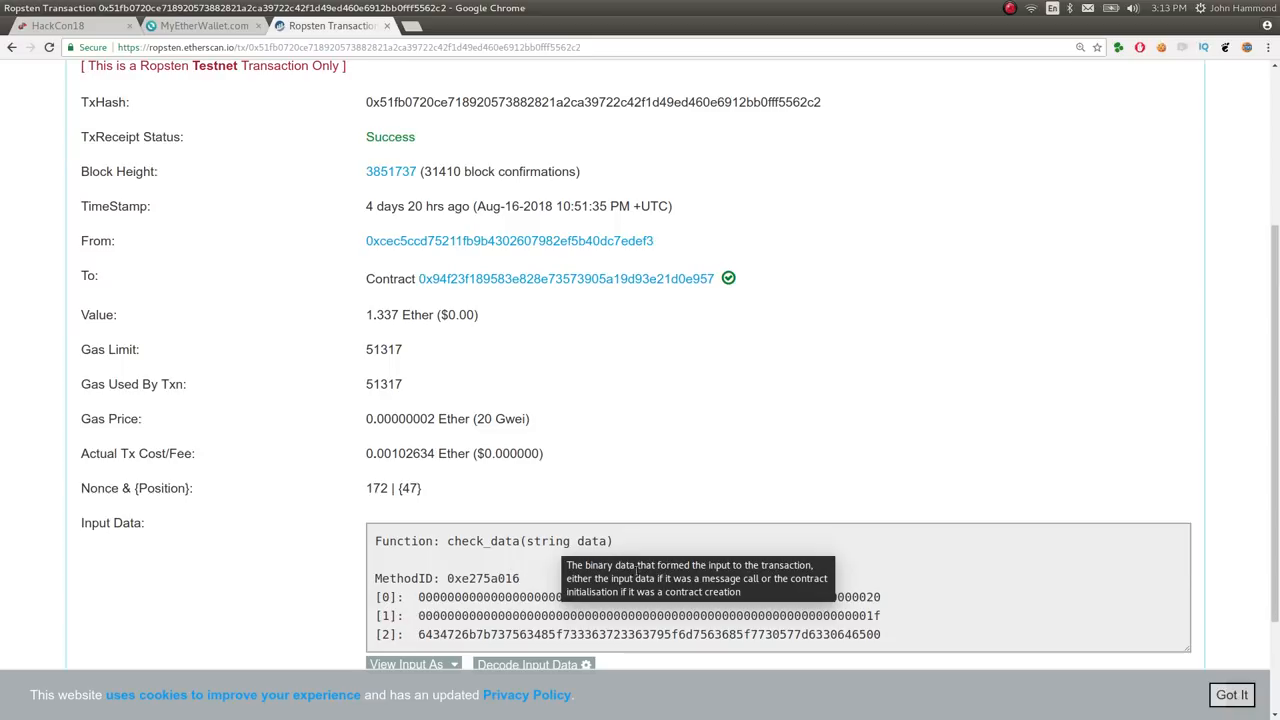
scroll("down", 3)
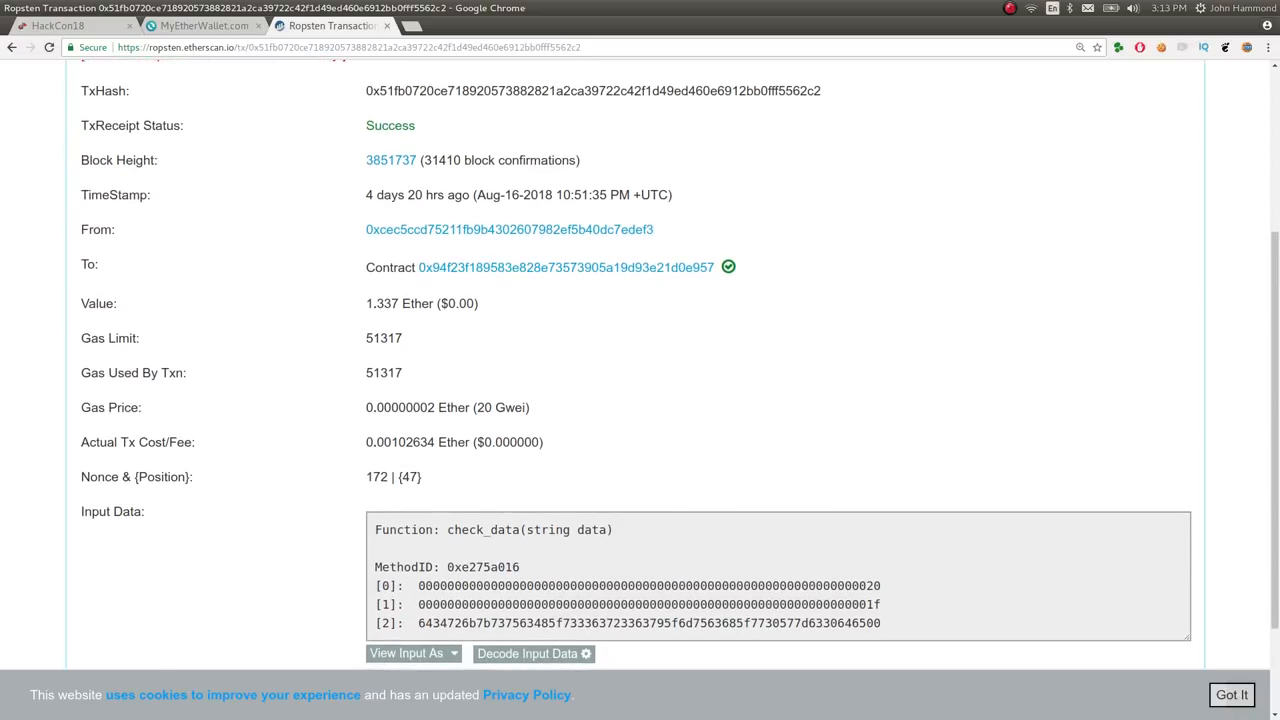
left_click_drag(416, 624, 596, 624)
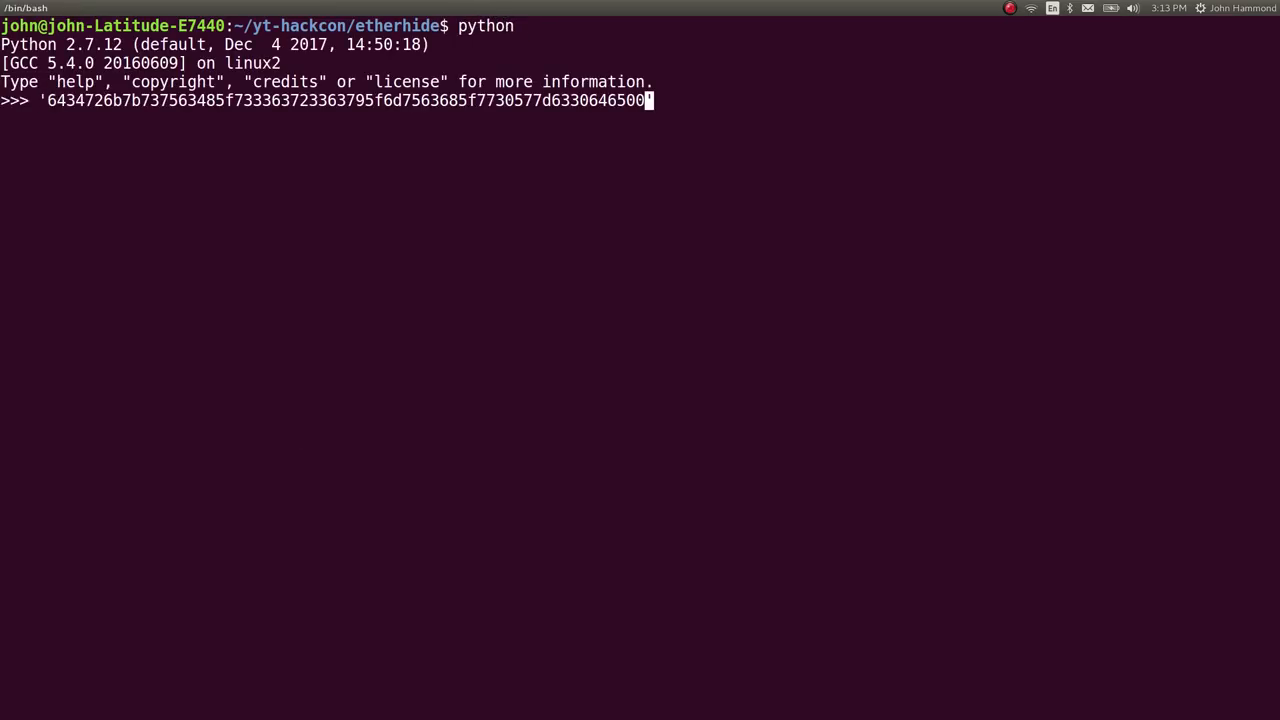
Decode the hex payload in Python with .decode('hex') to reveal the flag, then start get_flag.py in nano
type(".decode('')")
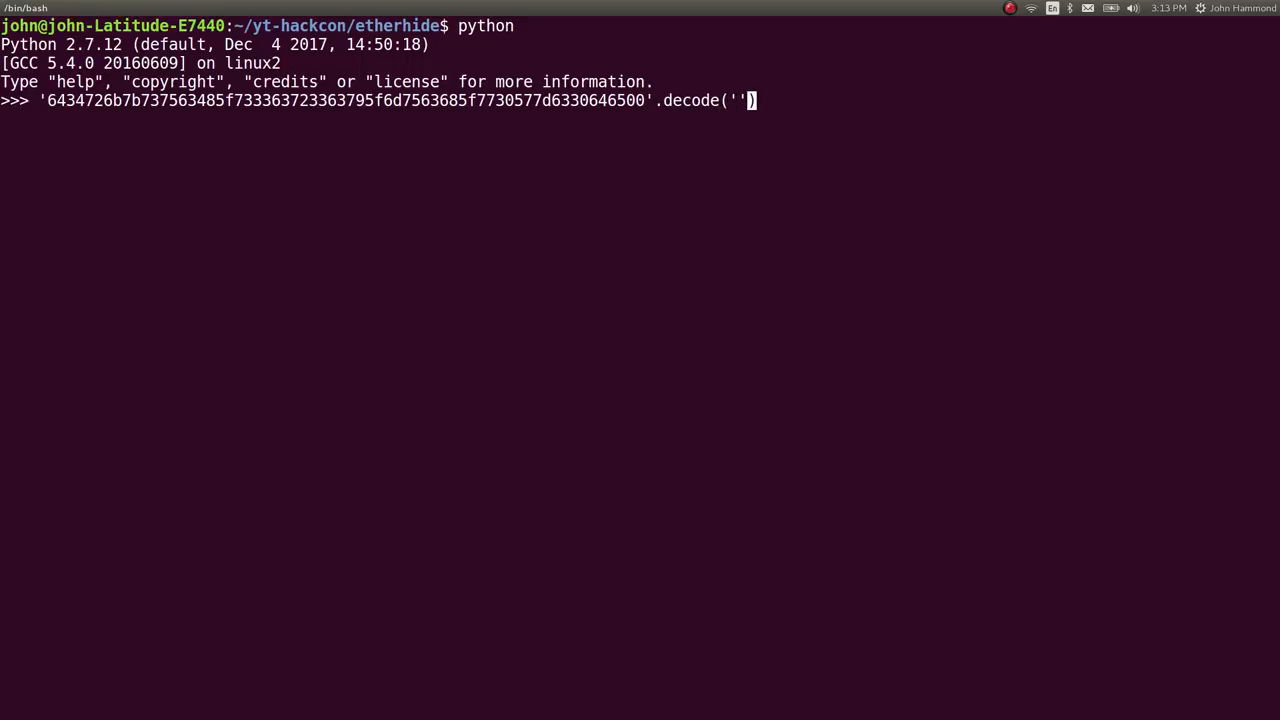
type("hex")
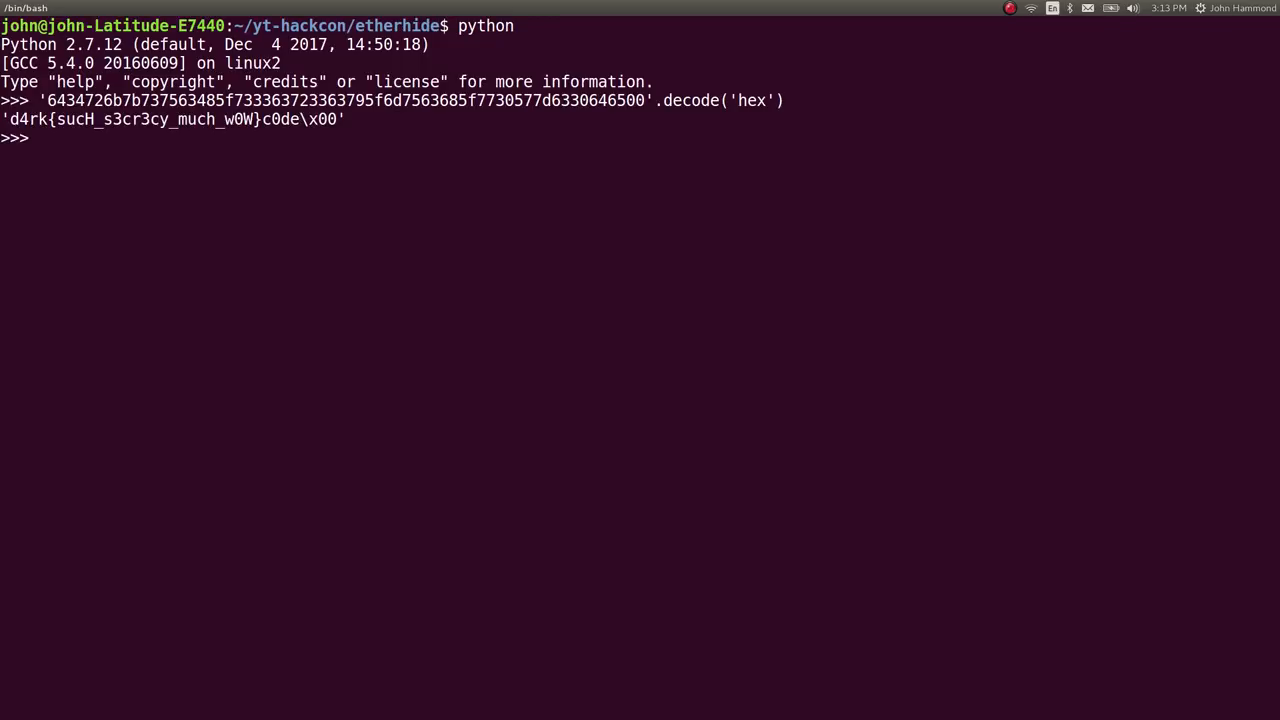
left_click_drag(40, 100, 364, 100)
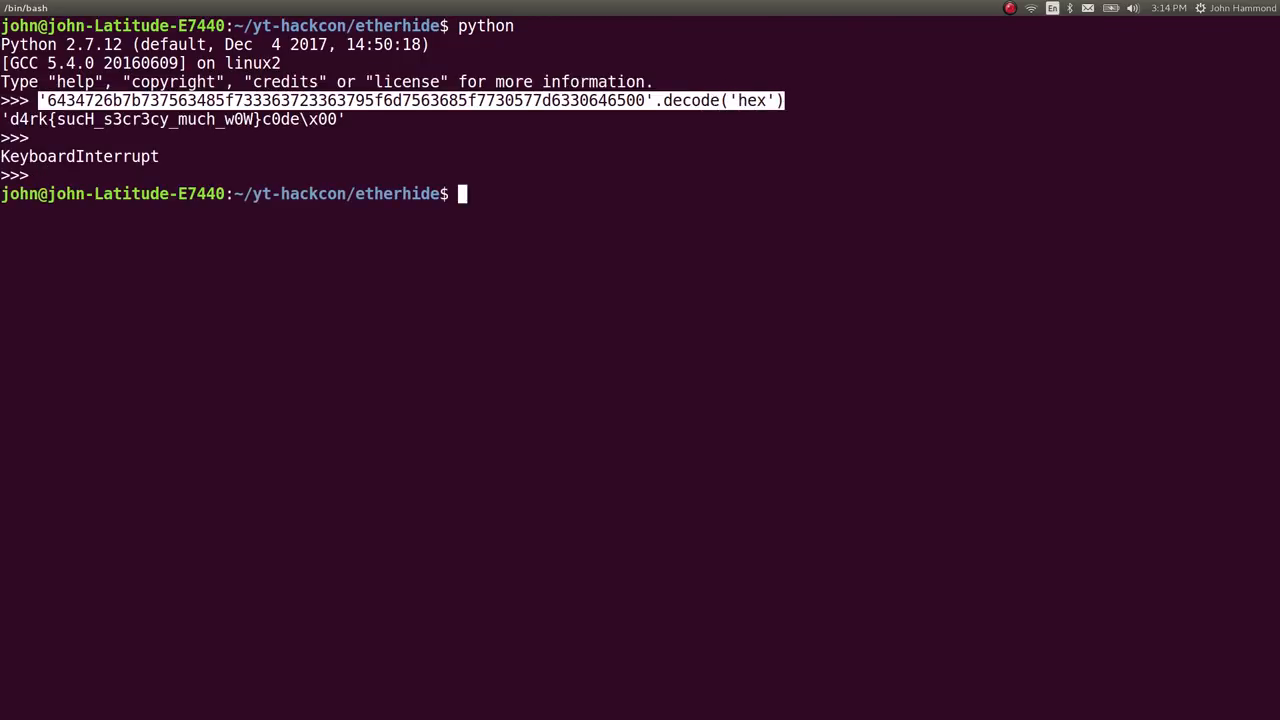
type("nano get_flag.")
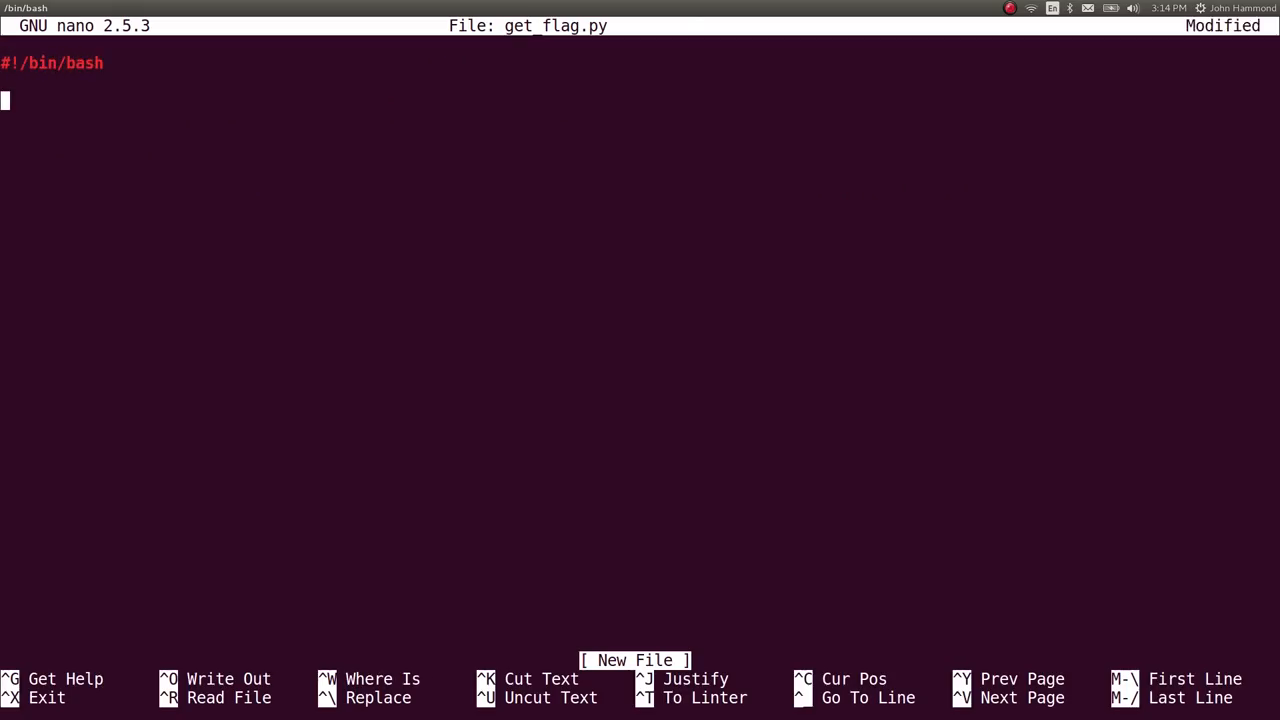
Write get_flag.py printing the decoded hex flag, save it and make it executable with chmod +x
type("print '6434726b7b737563485f733363723363795f6d7563685f7730577d6330646500'.decode('hex')")
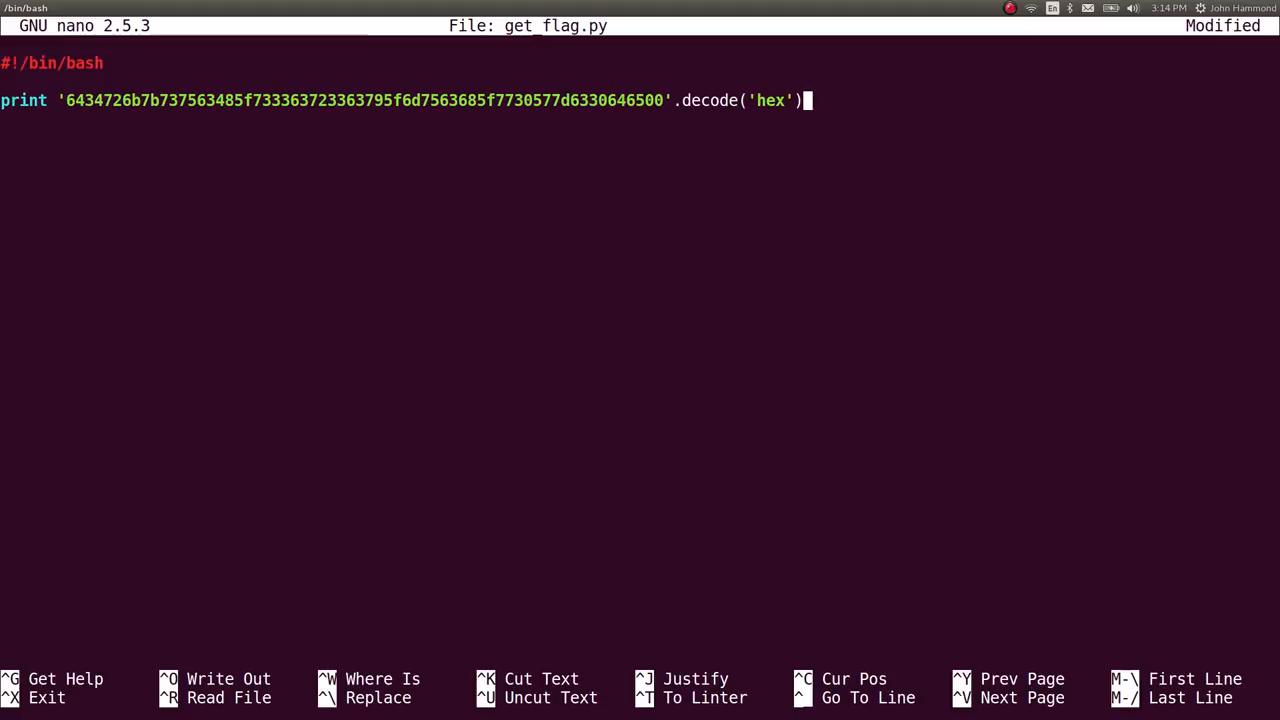
key("ctrl+o")
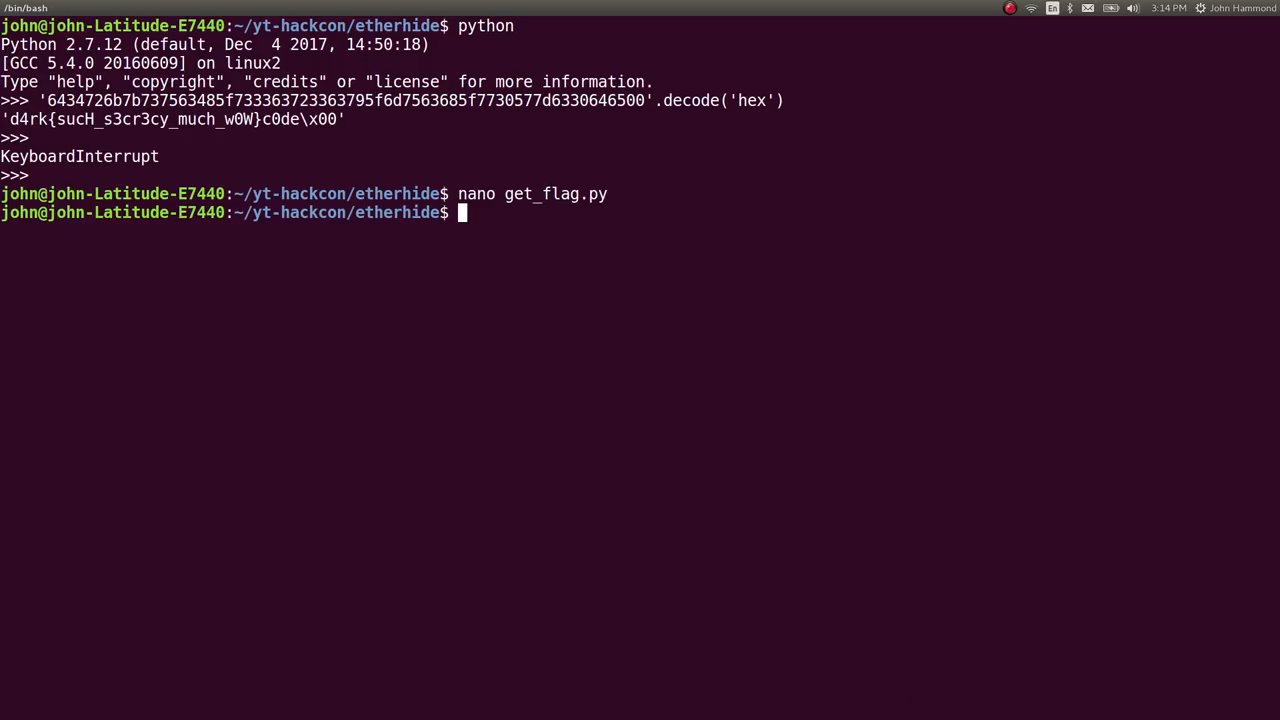
type("chmod +x get_flag.py")
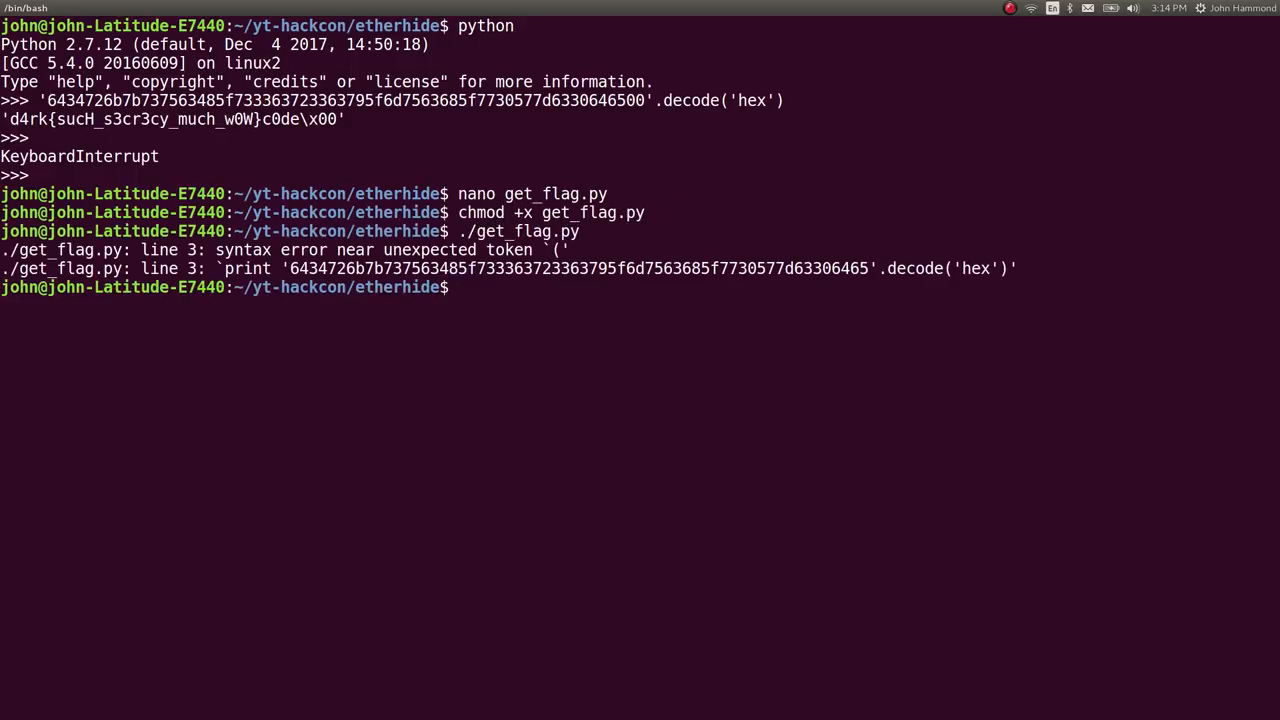
Fix the shebang to /usr/bin/python and run ./get_flag.py to print the flag
type("nano get_flag.py")
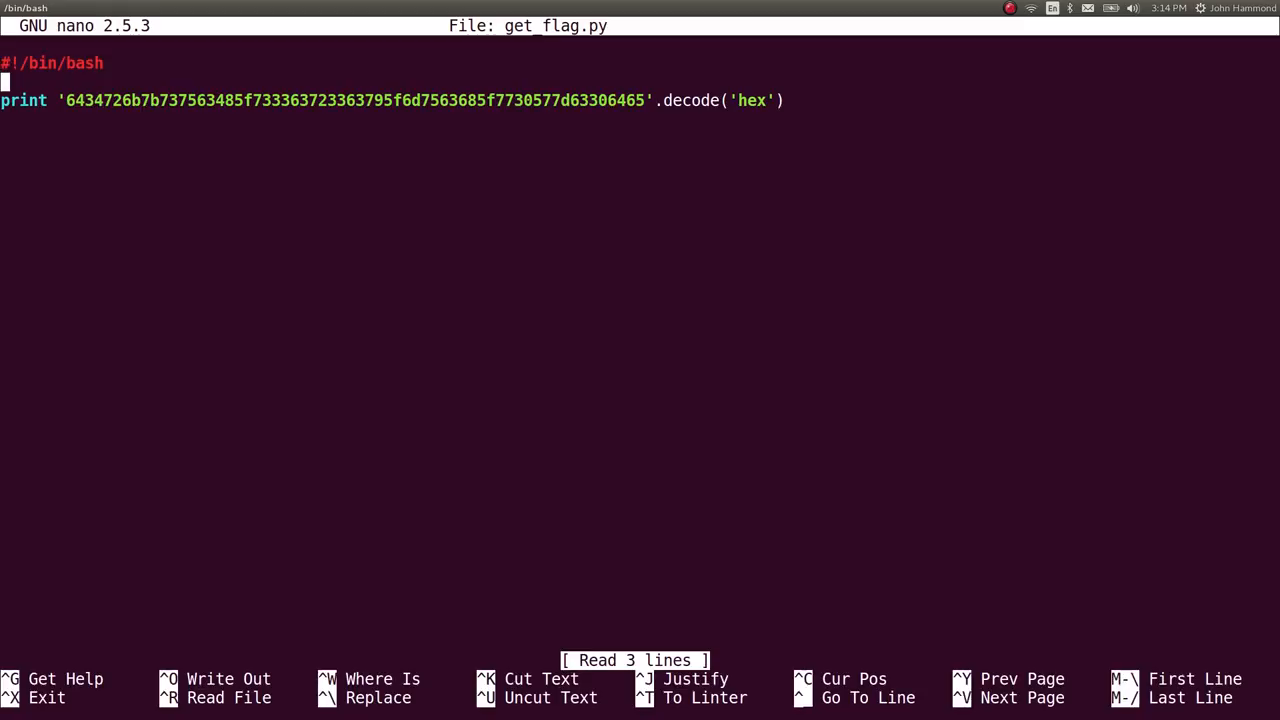
type("usr")
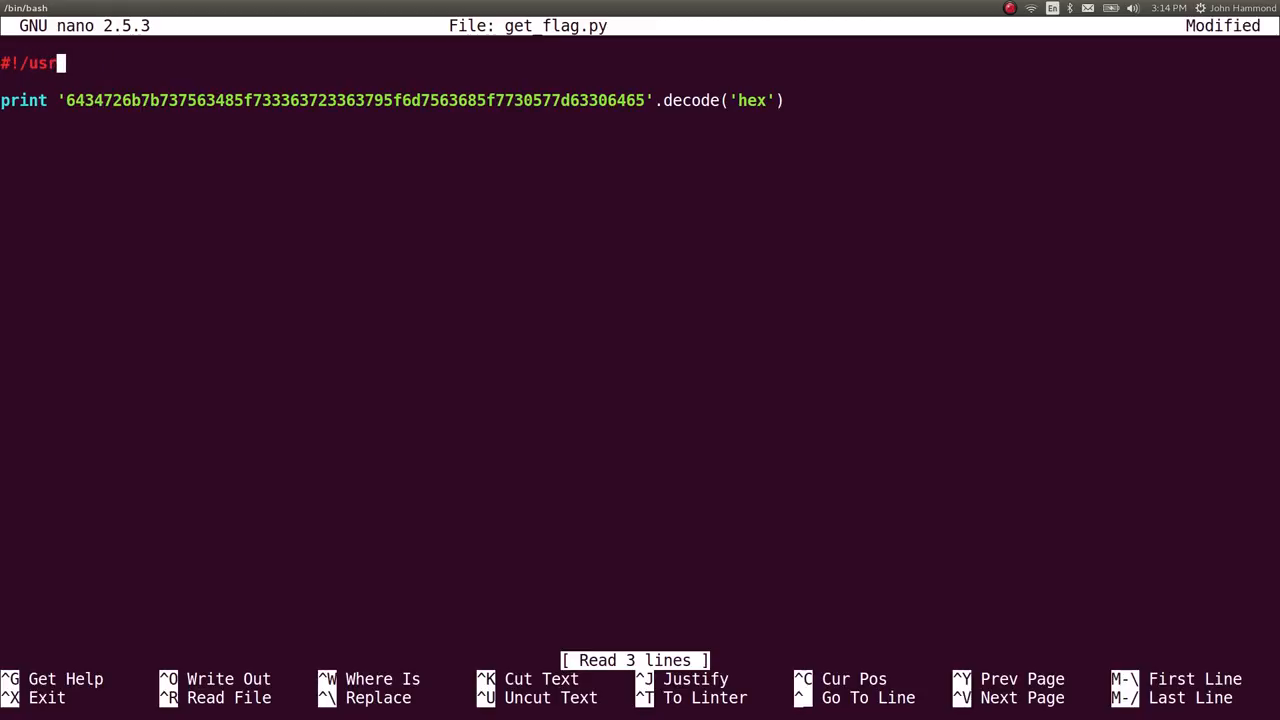
type("/bin/")
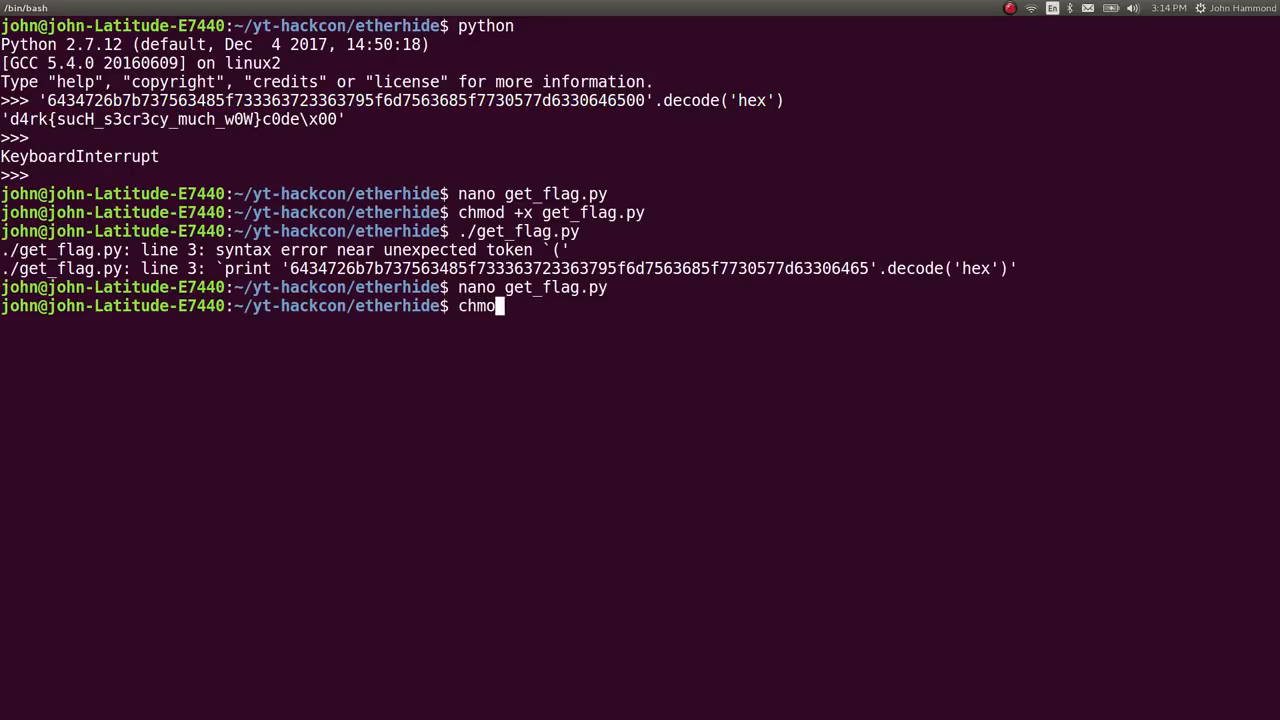
type("./get_flag.py")
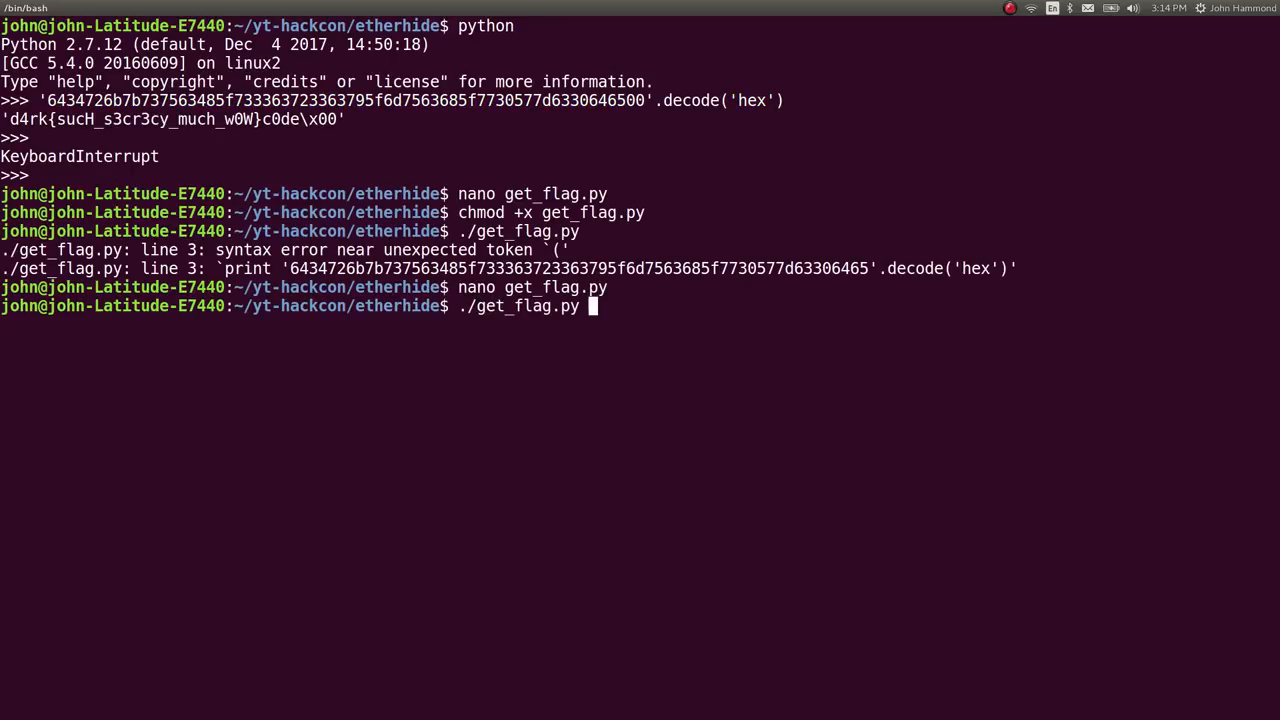
key("Return")
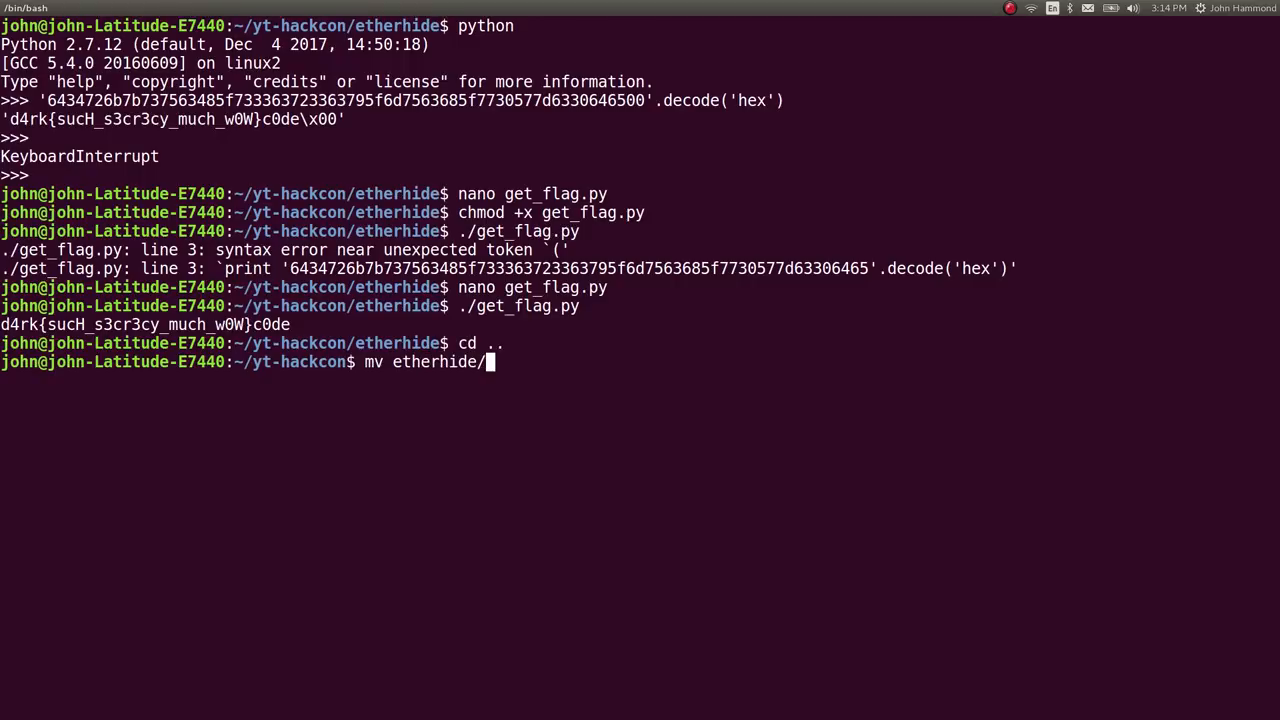
Rename the challenge folder to mark EtherHide as complete
type("etherhide_C")
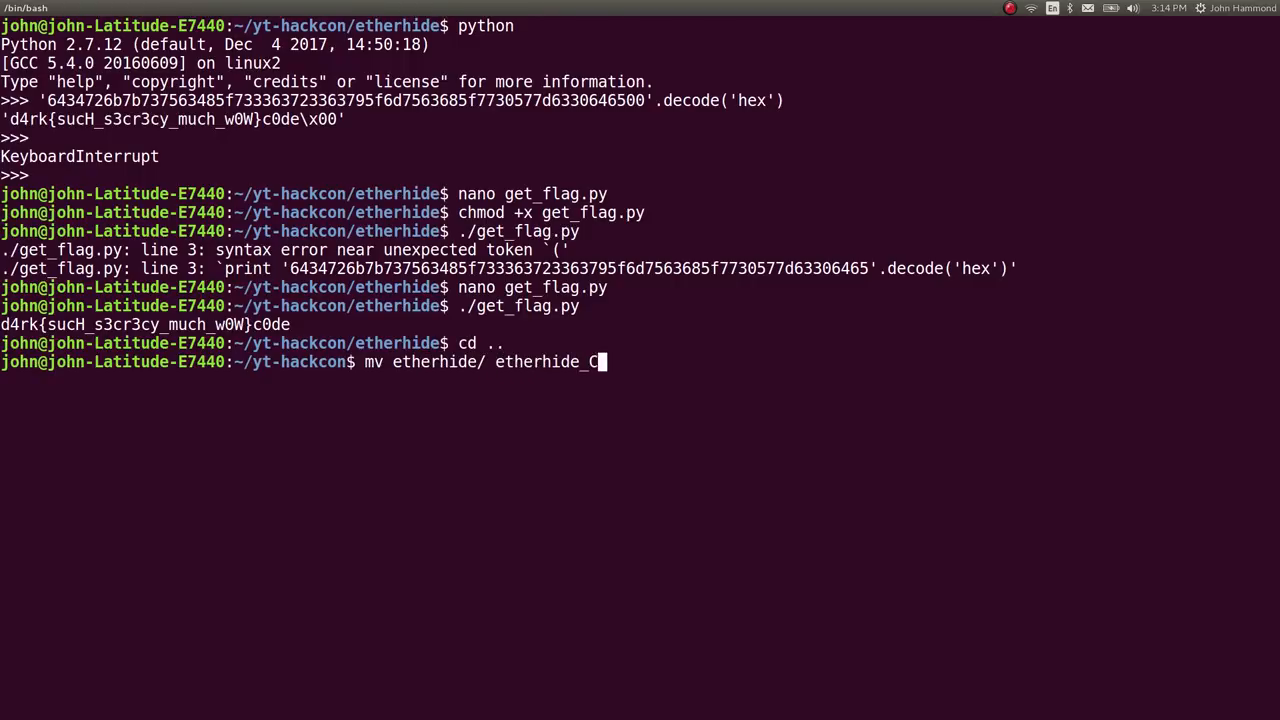
type("OMPLETE")
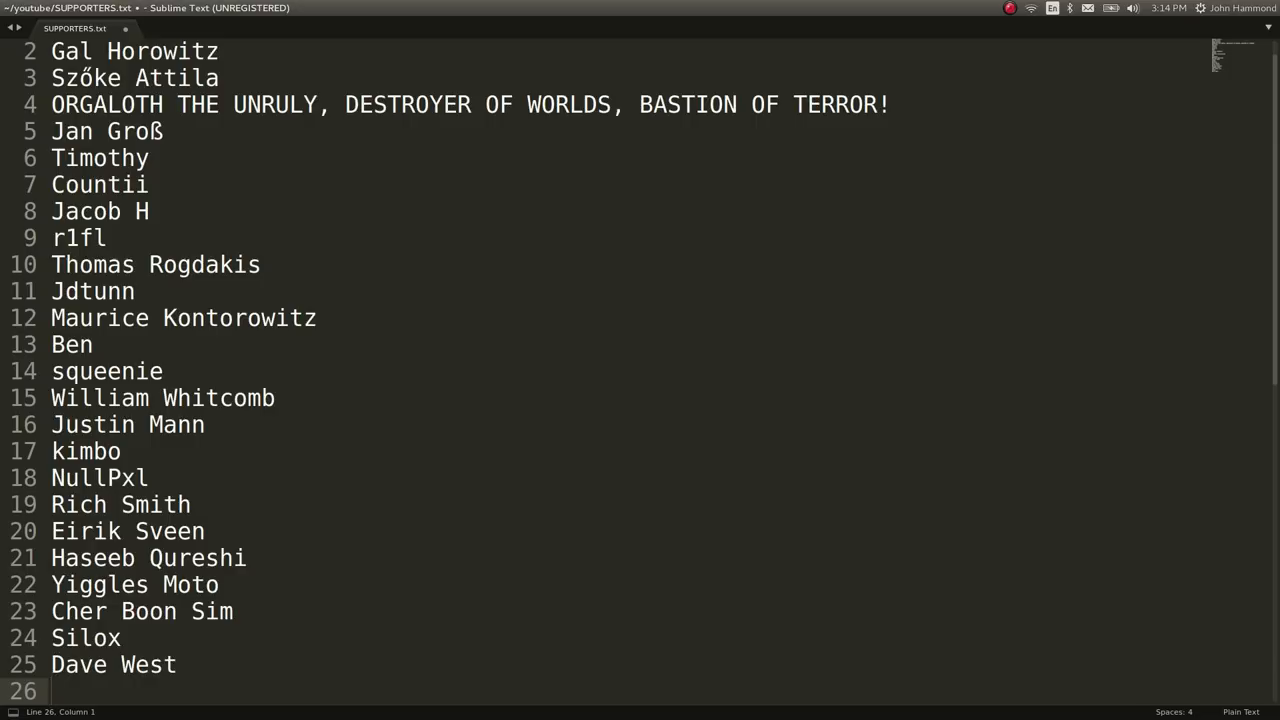
Add 'biuhsi plz sub' as a new entry on line 26 of SUPPORTERS.txt
type("biuhsi plz sub")
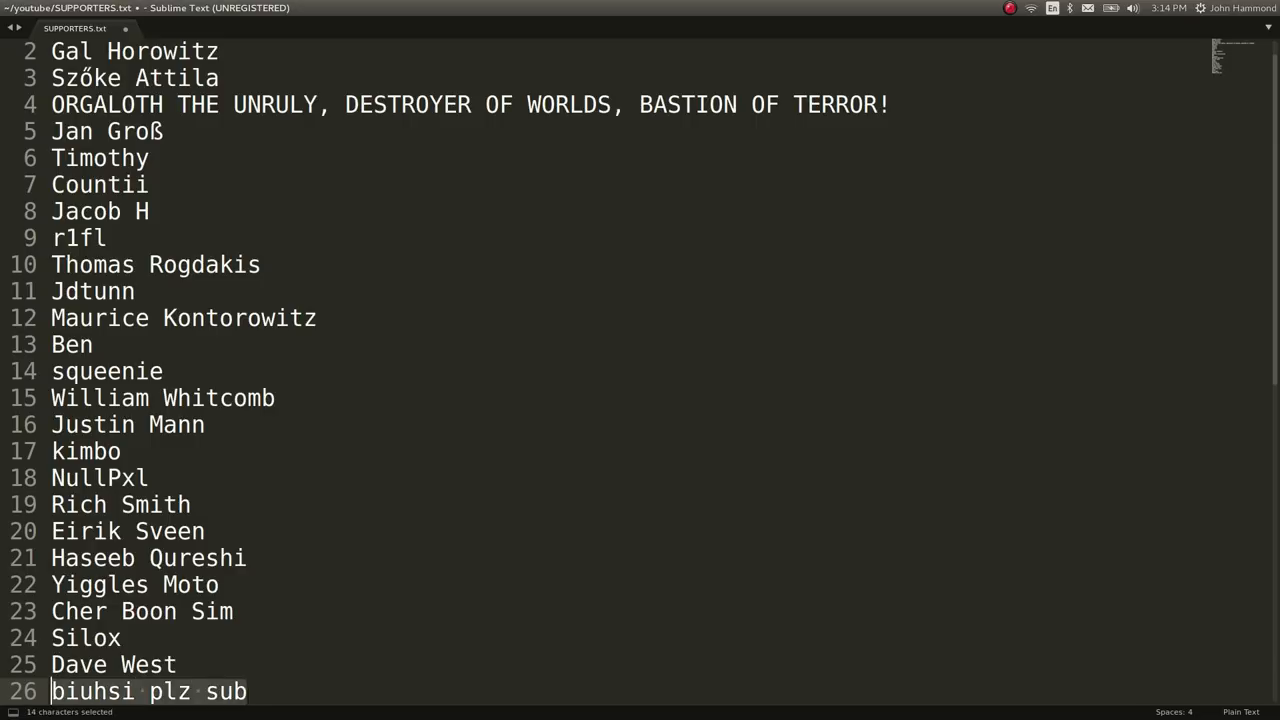